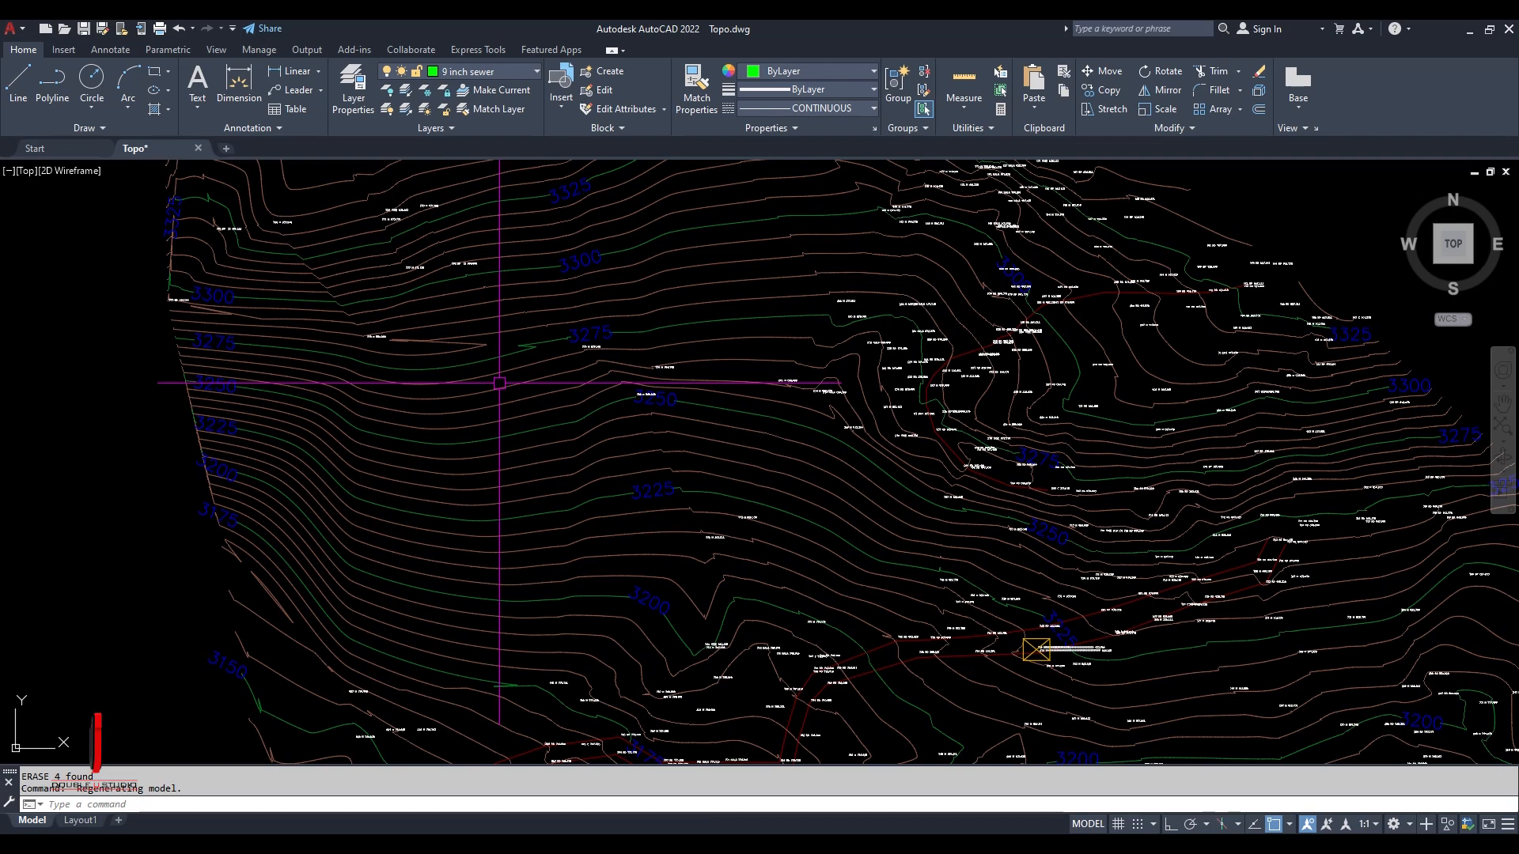
- Select and erase the elevation labels and annotation text, leaving only the contour lines
scroll(down, 3)
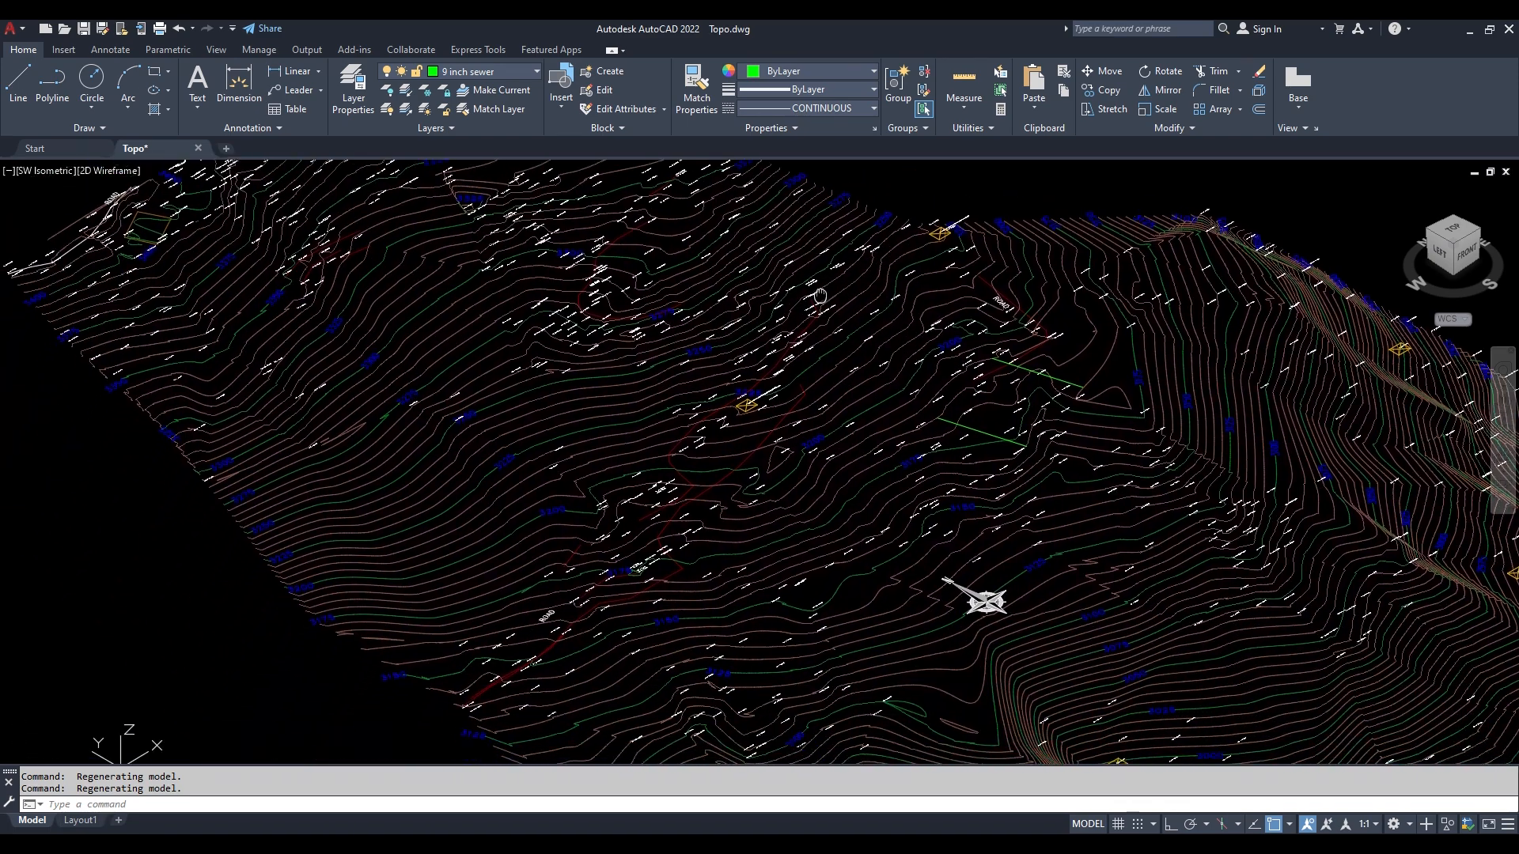
scroll(down, 3)
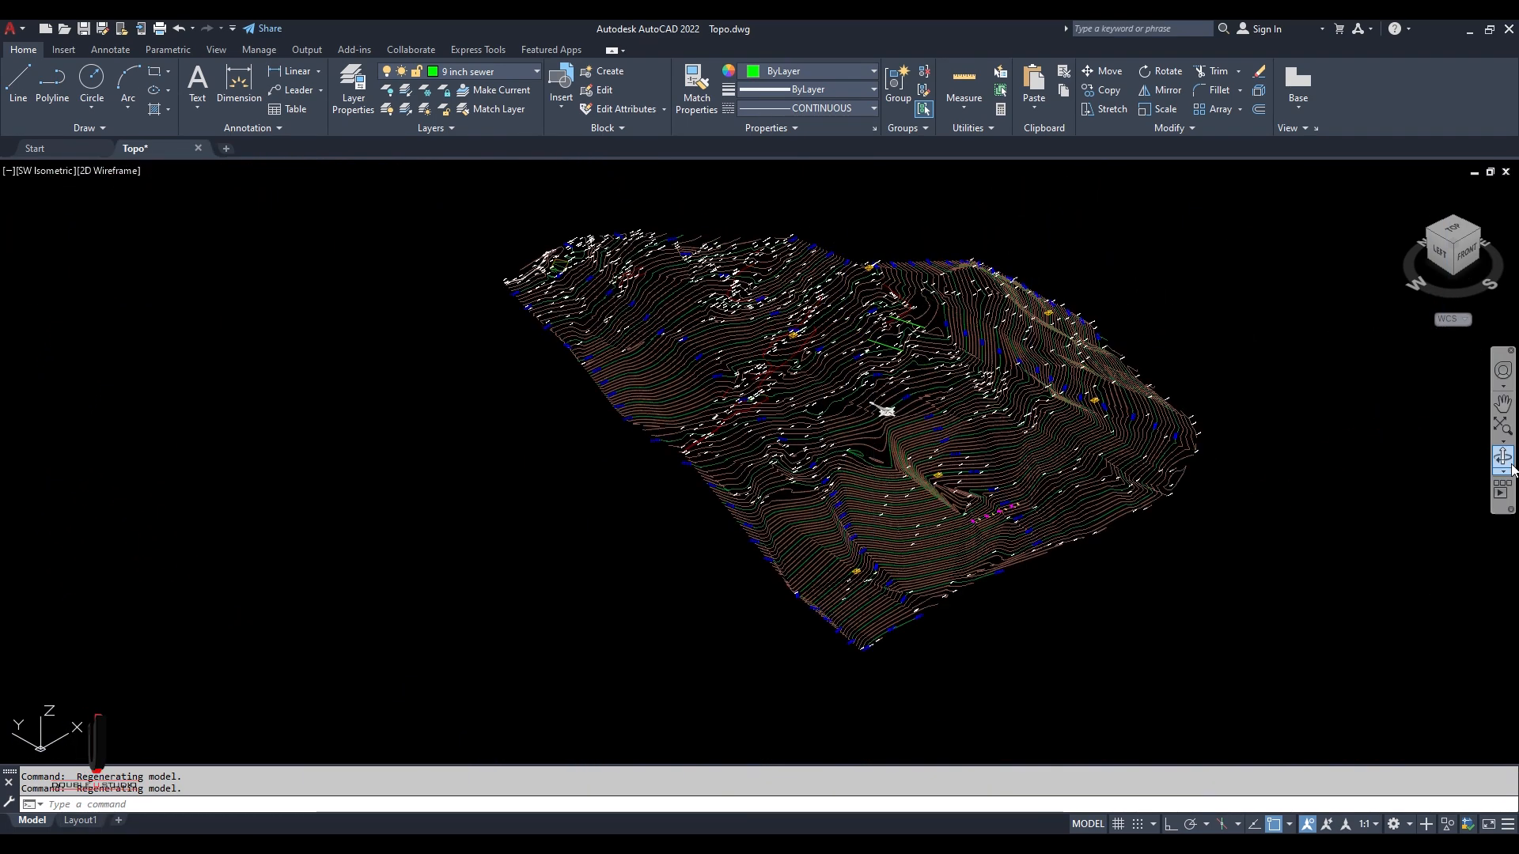
drag(884, 412, 1071, 413)
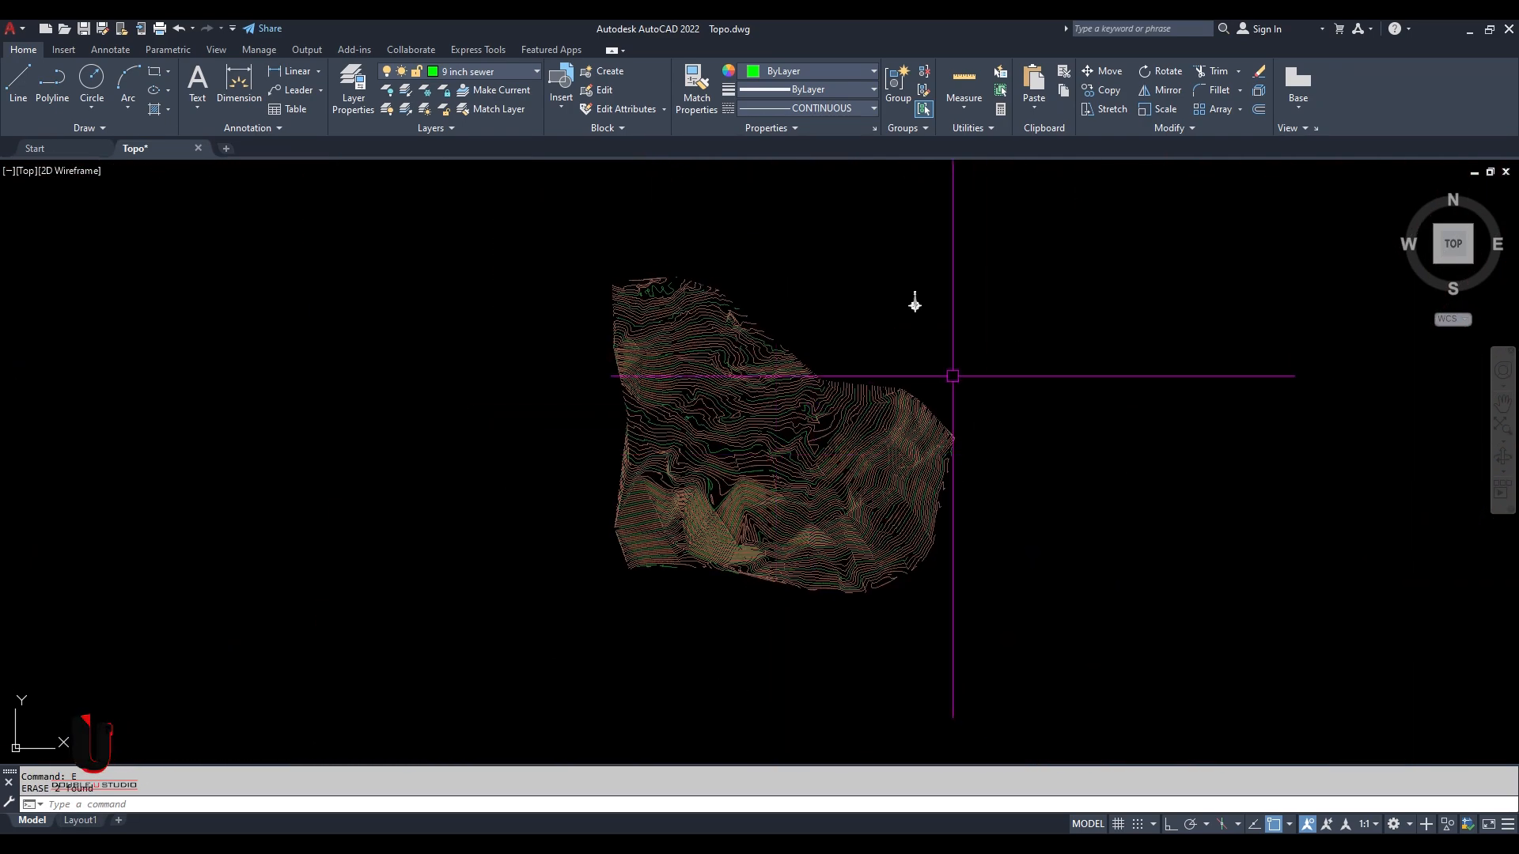
- Run PURGE with Purge All to remove every unused named item from the Topo drawing
text(XPurged FUR-LOOSE.)
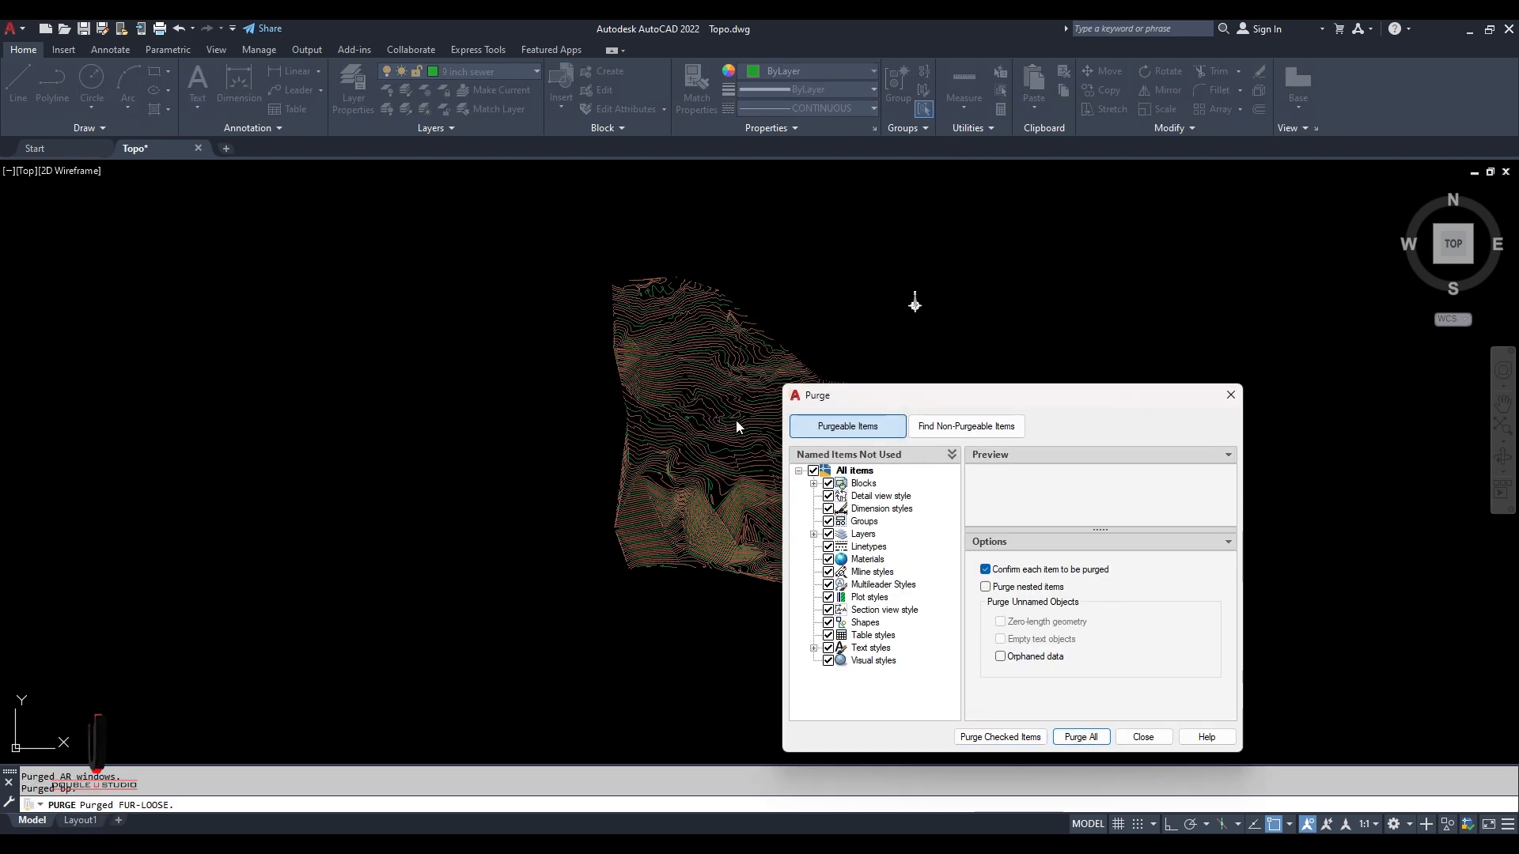
click(1081, 736)
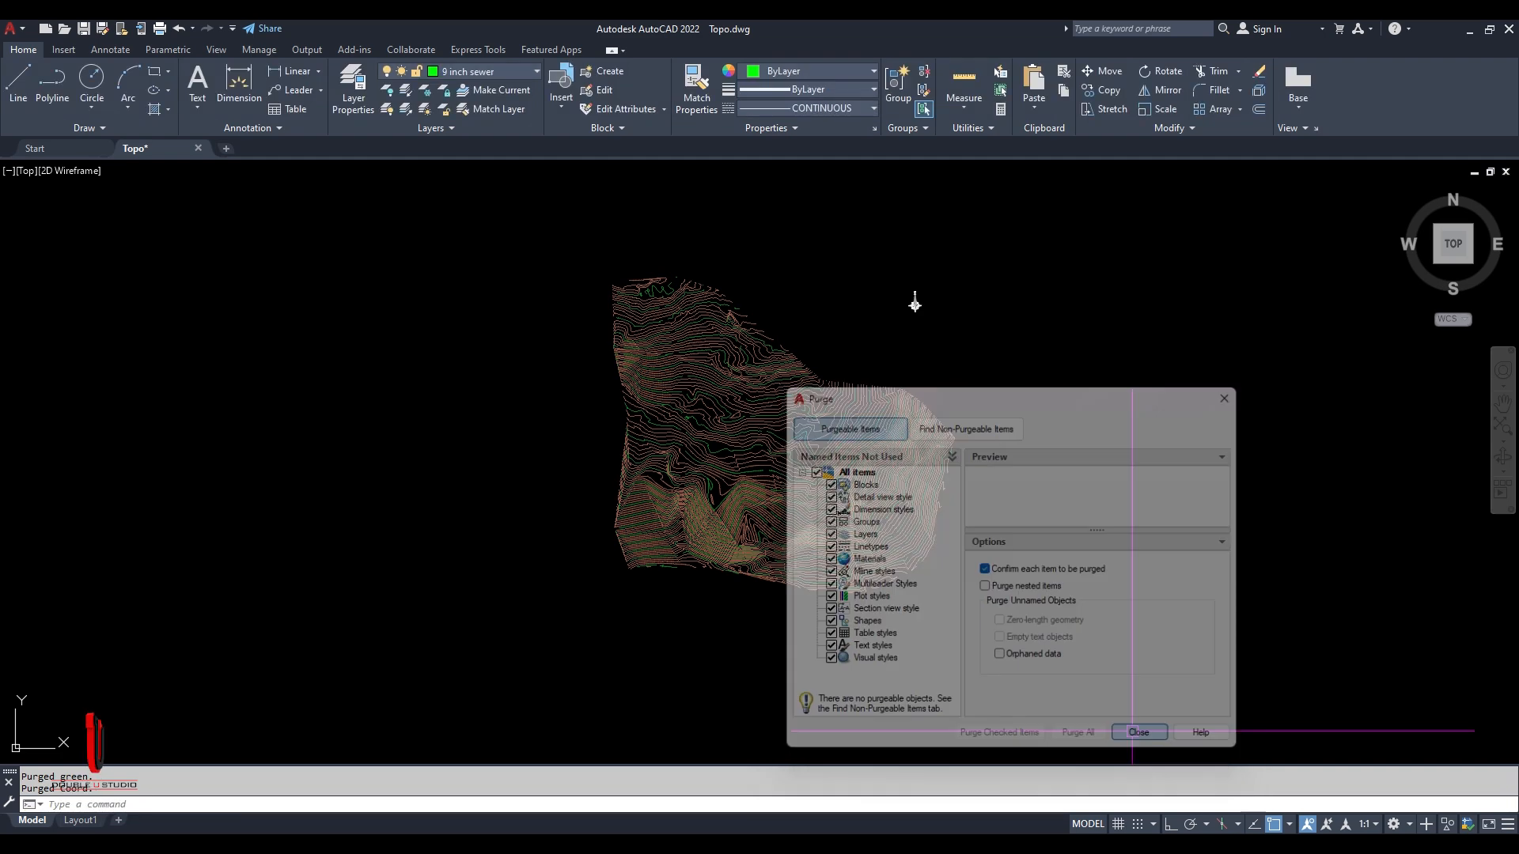
click(1138, 731)
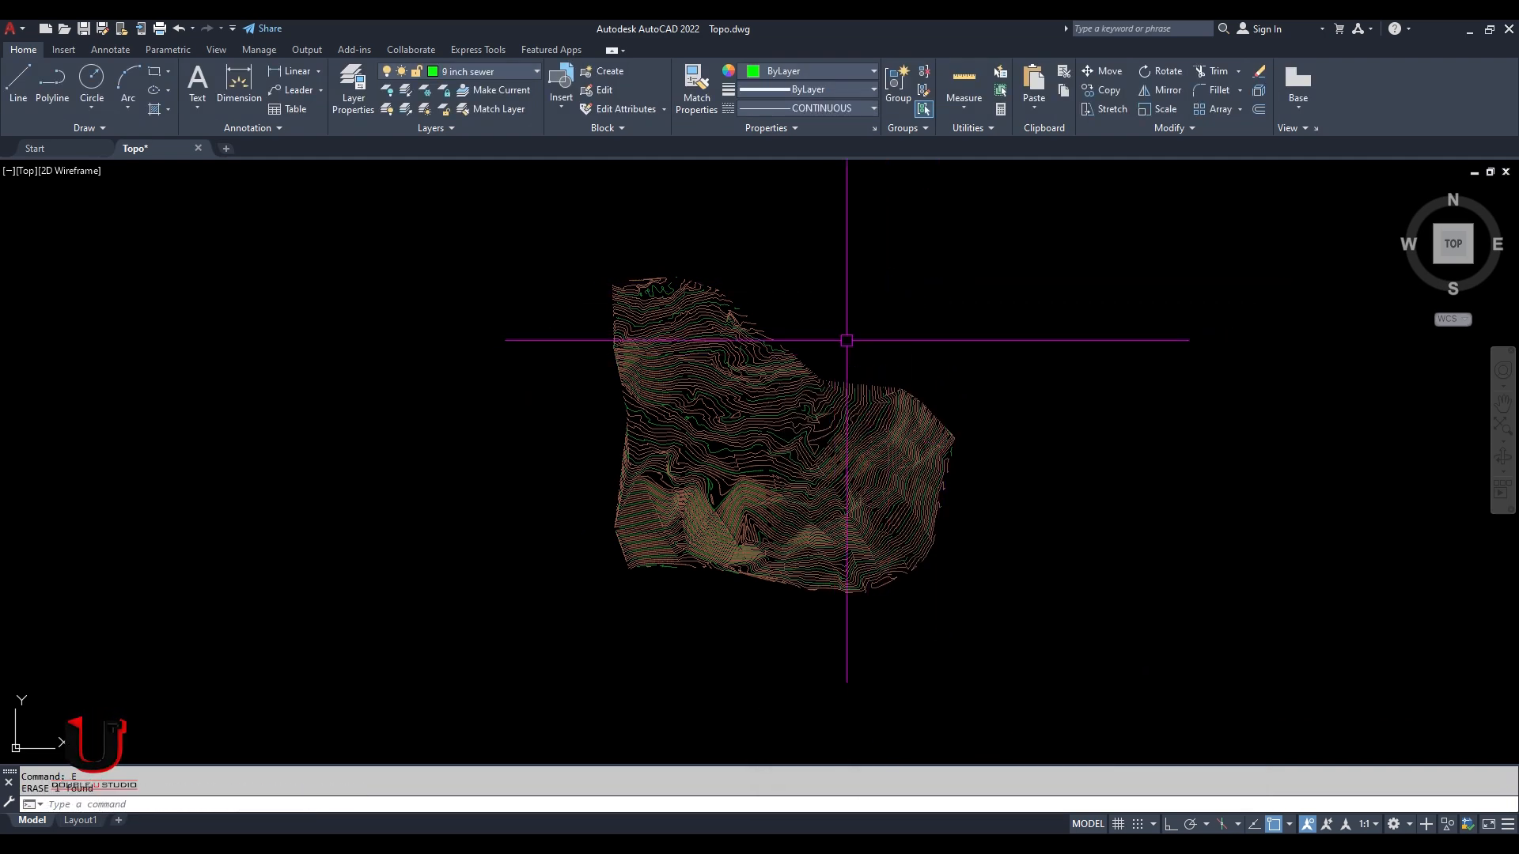
click(353, 88)
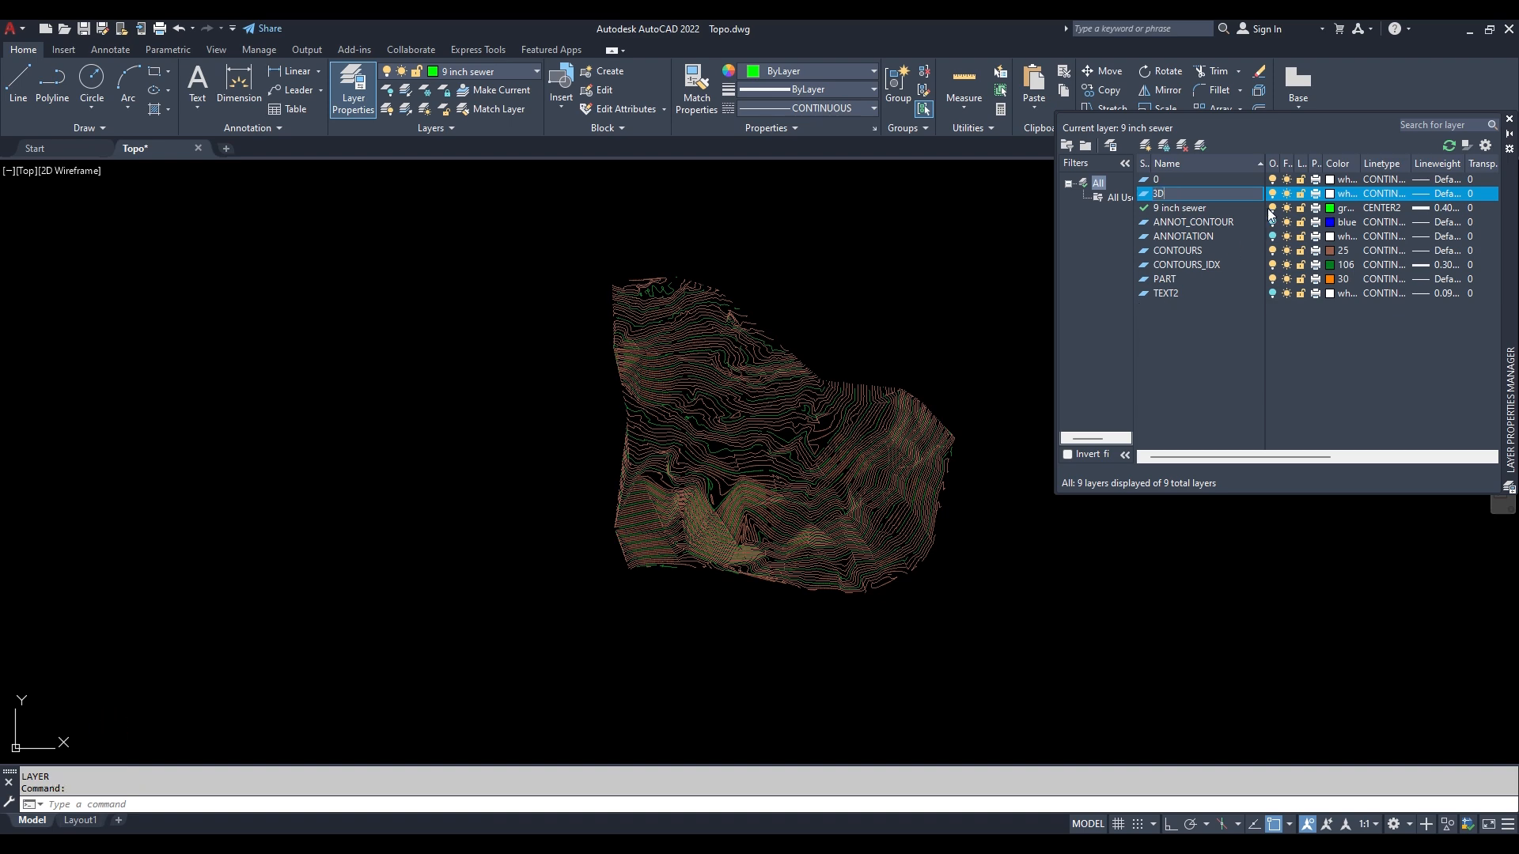
- Make the 3D layer red and move all selected contours onto it
click(1345, 193)
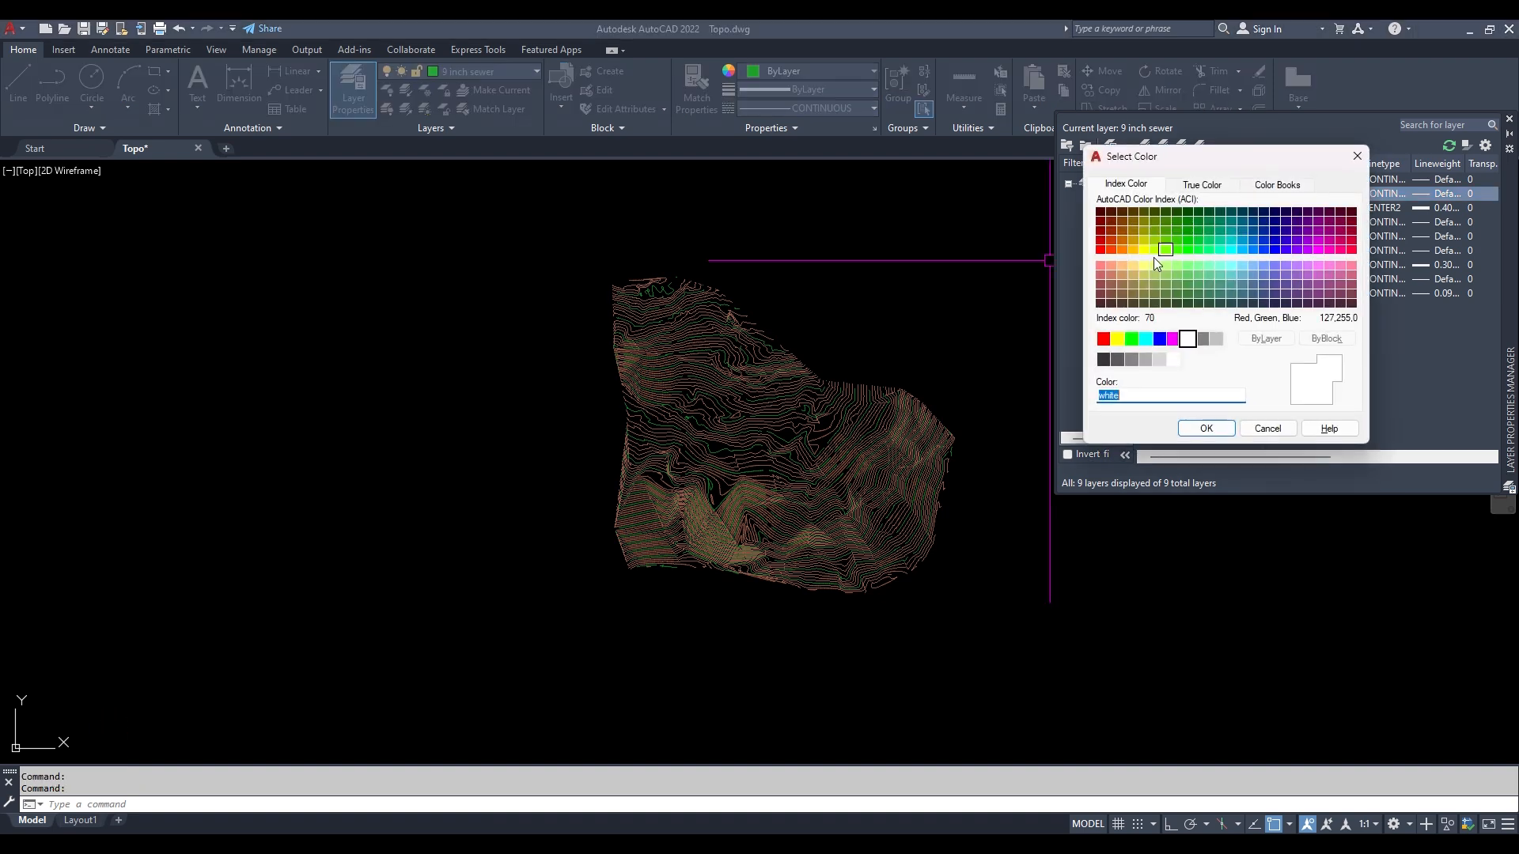
click(1266, 429)
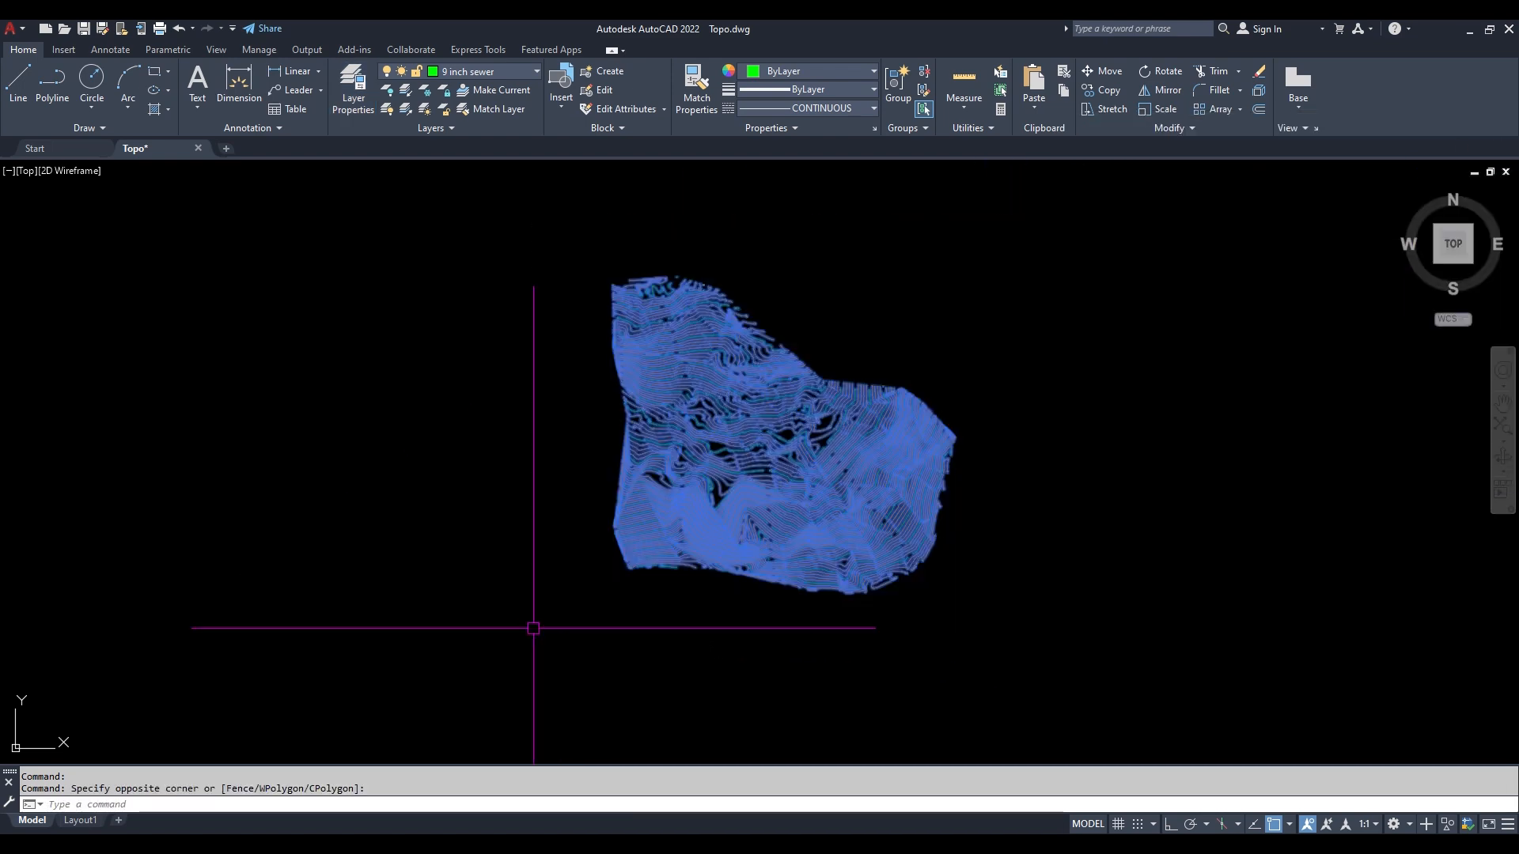
click(533, 71)
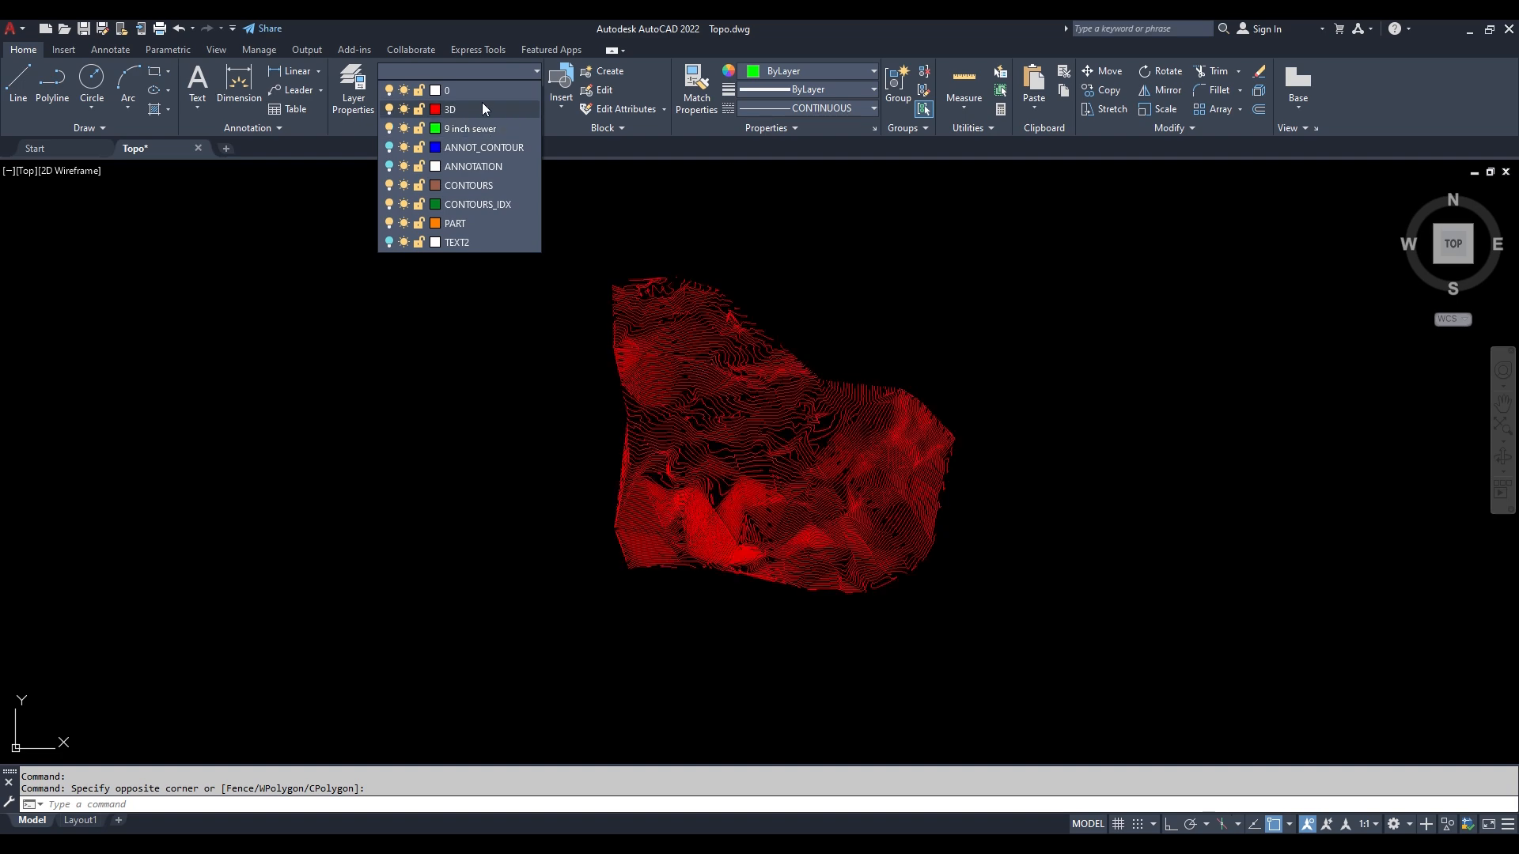
click(470, 128)
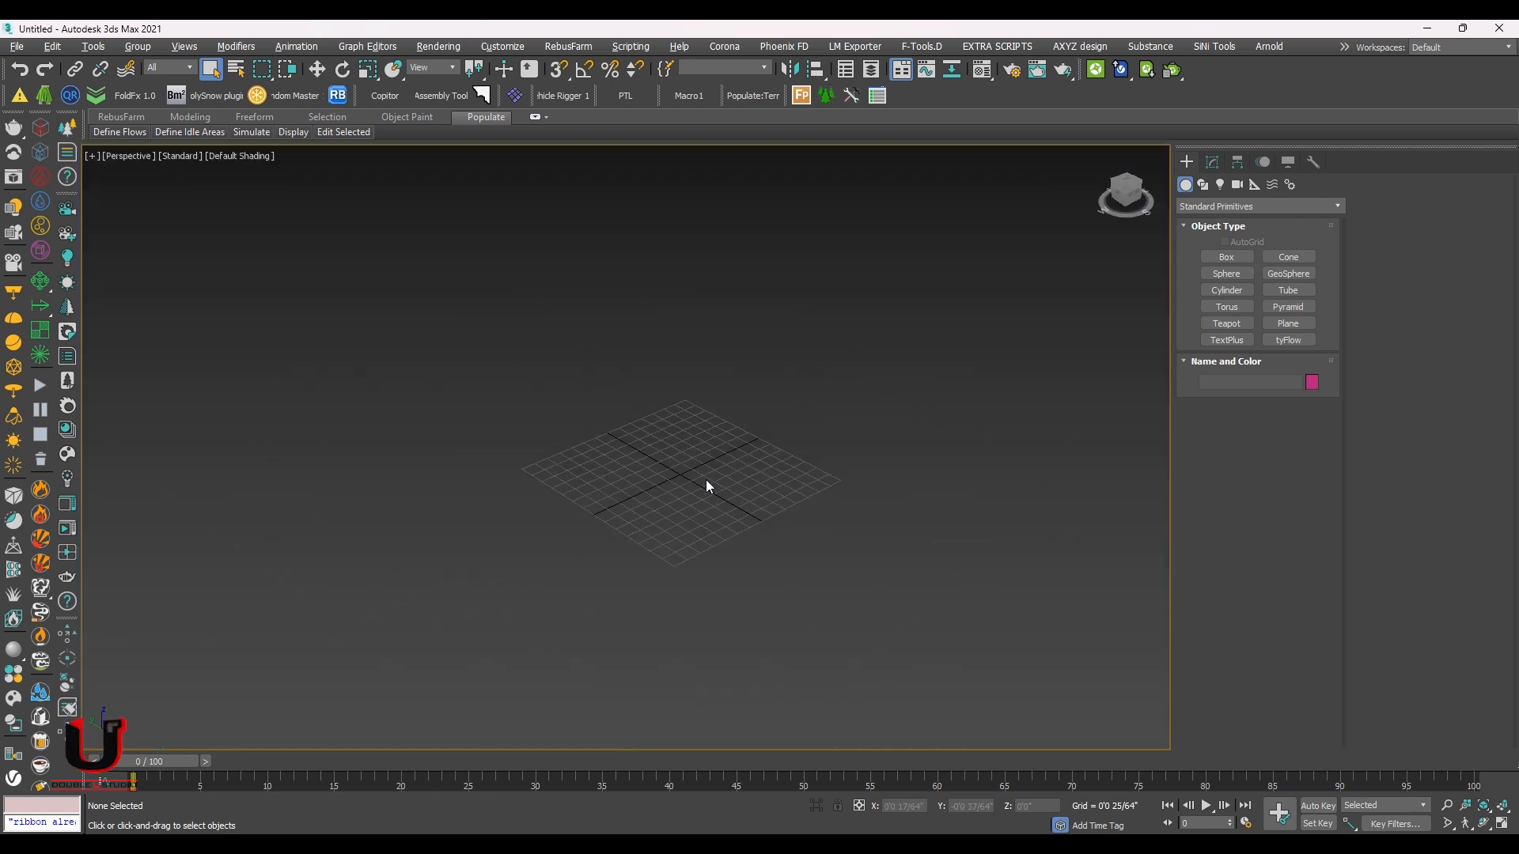
- Start a File Import of Topo.dwg from the Desktop and review its Layers and Geometry import options
drag(707, 484, 679, 447)
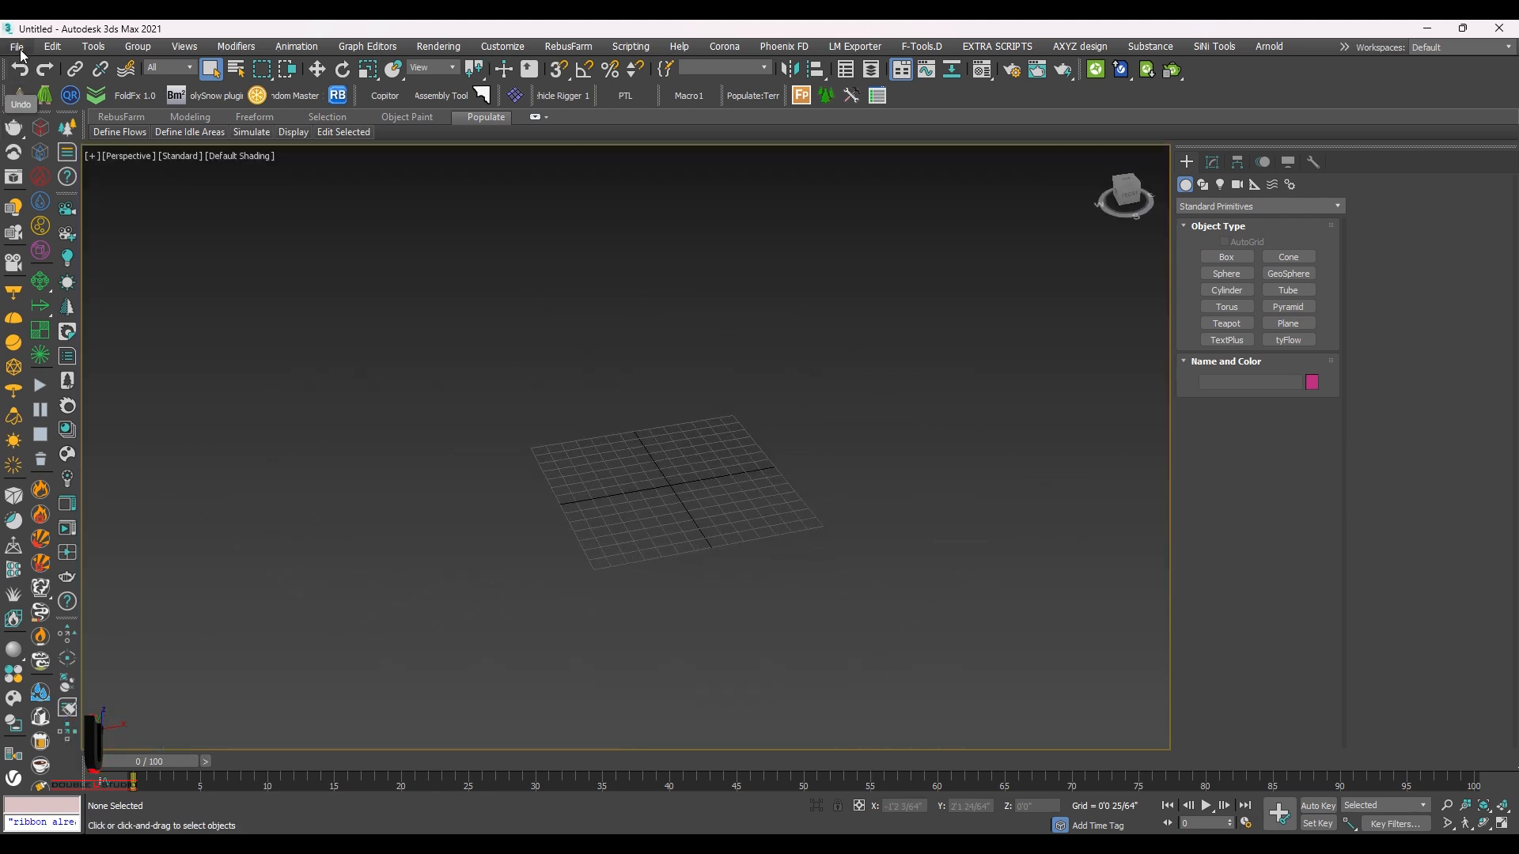
click(16, 46)
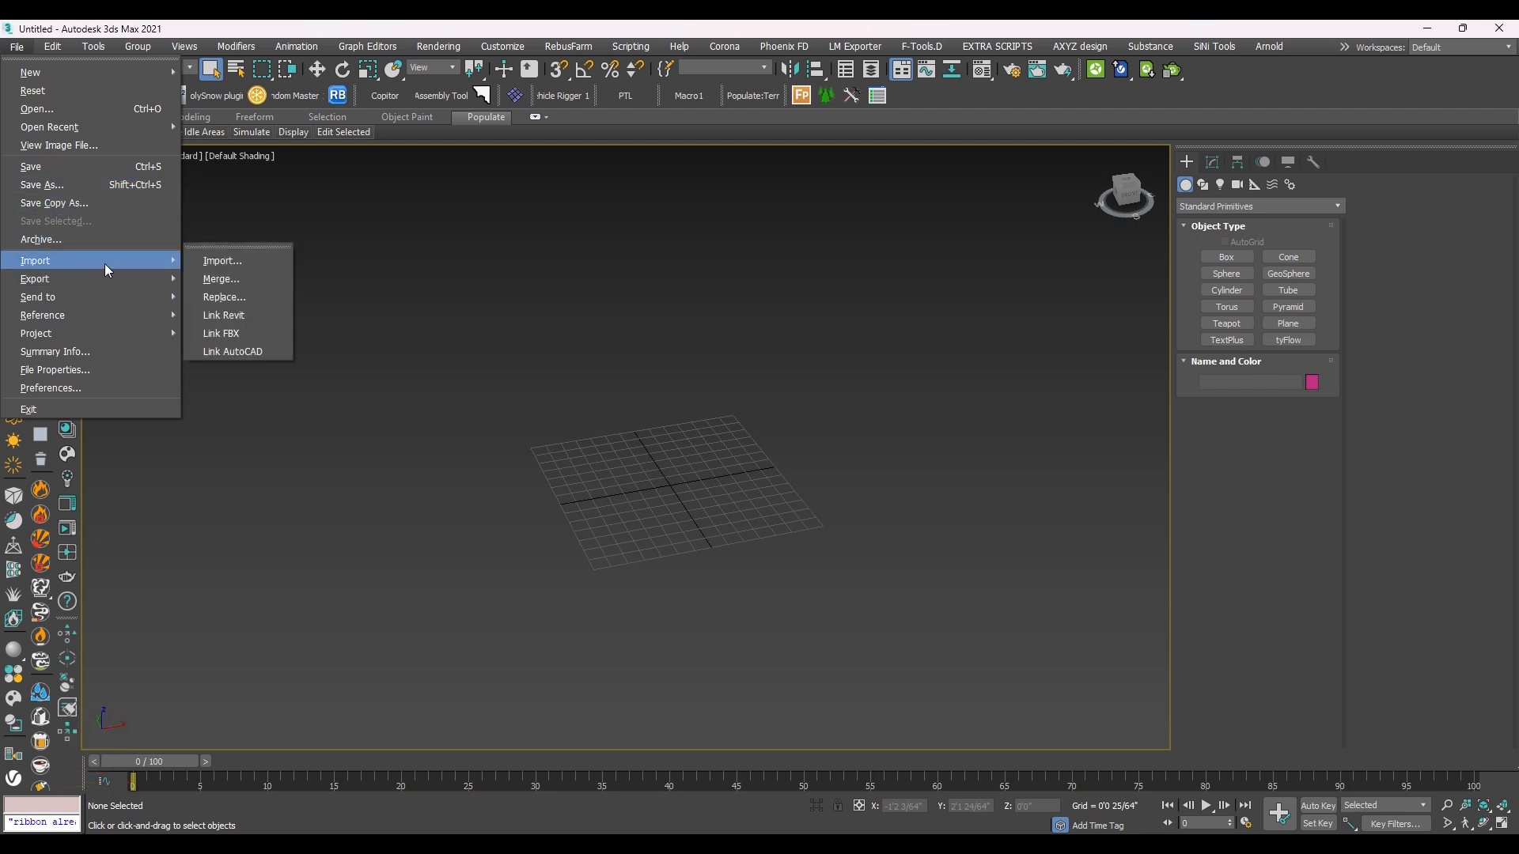
click(221, 259)
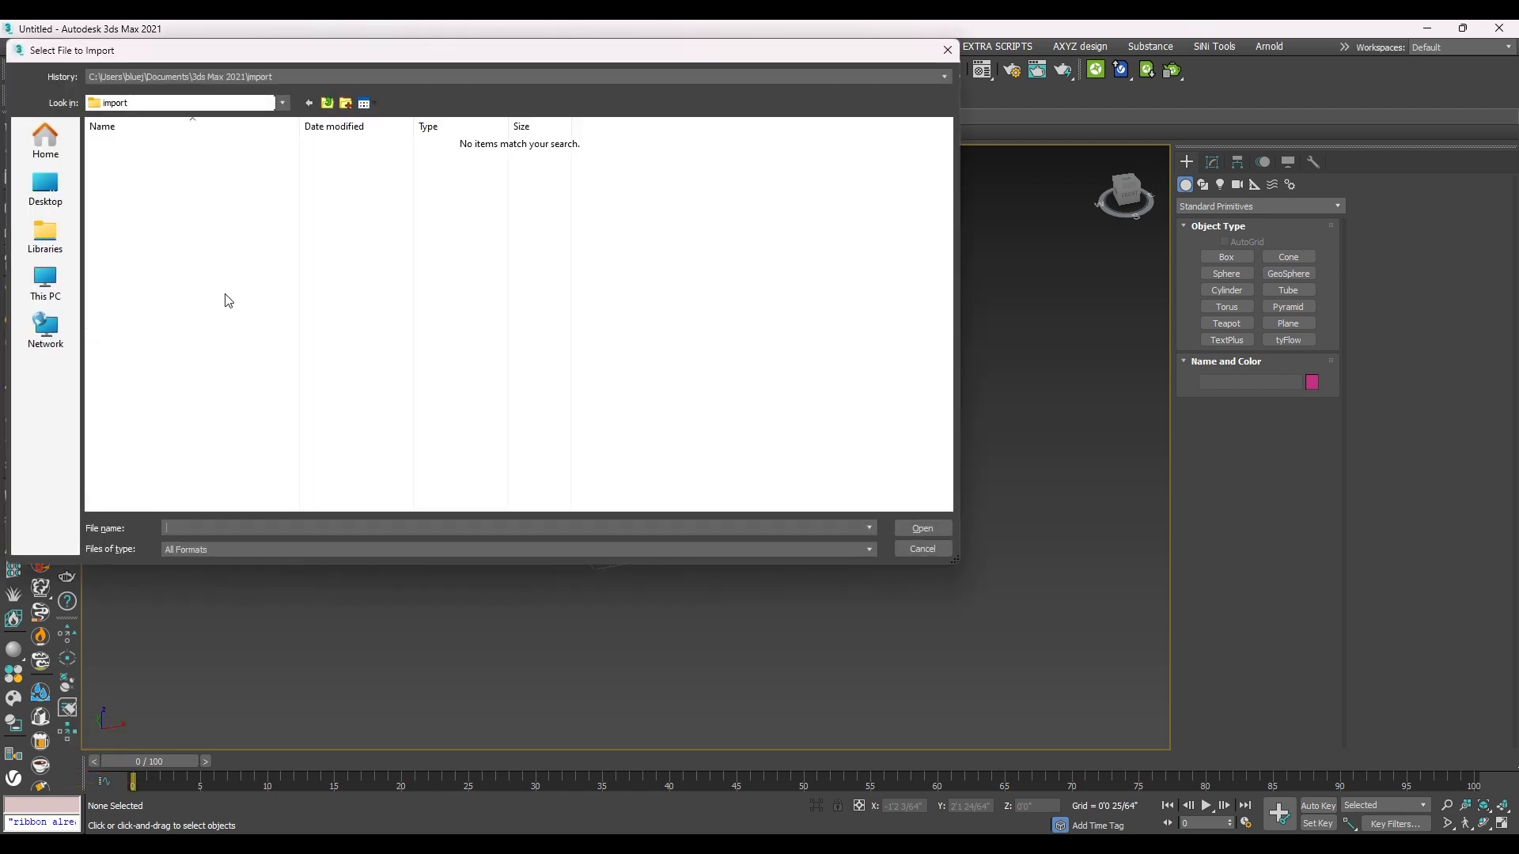
click(45, 188)
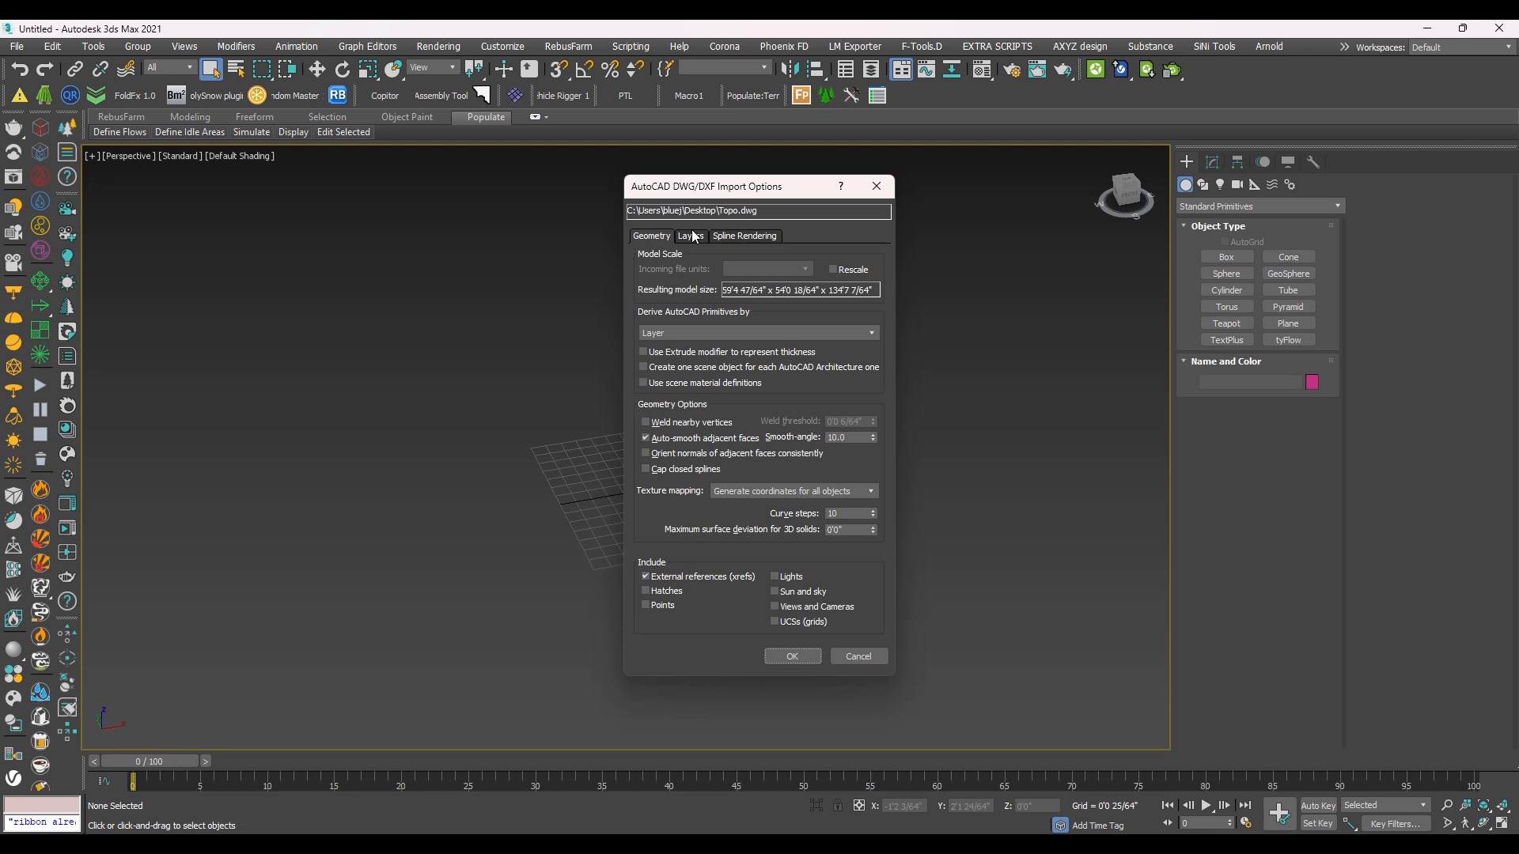
click(690, 236)
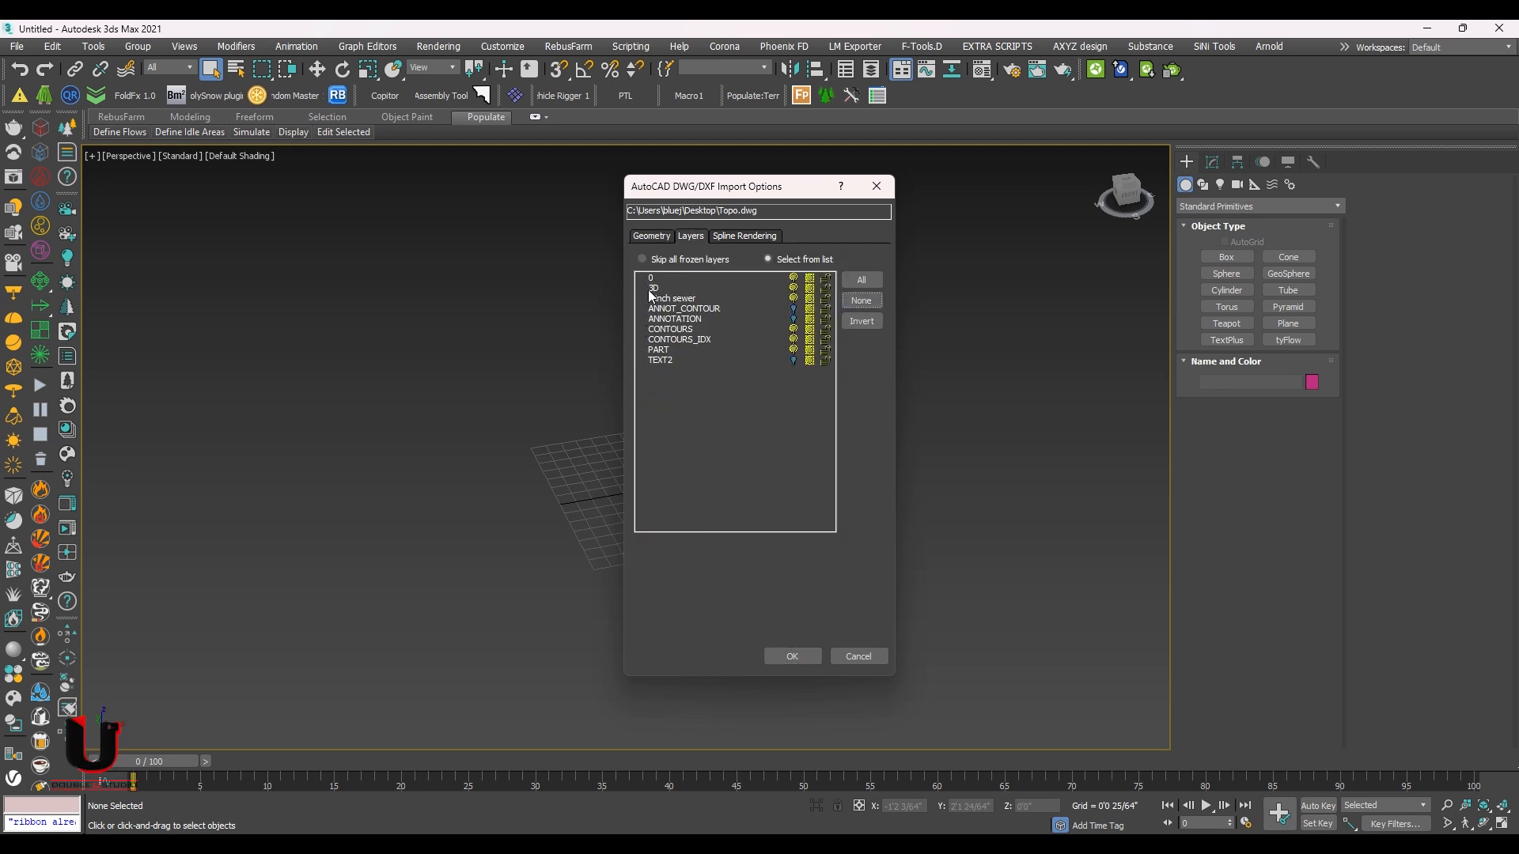
click(650, 235)
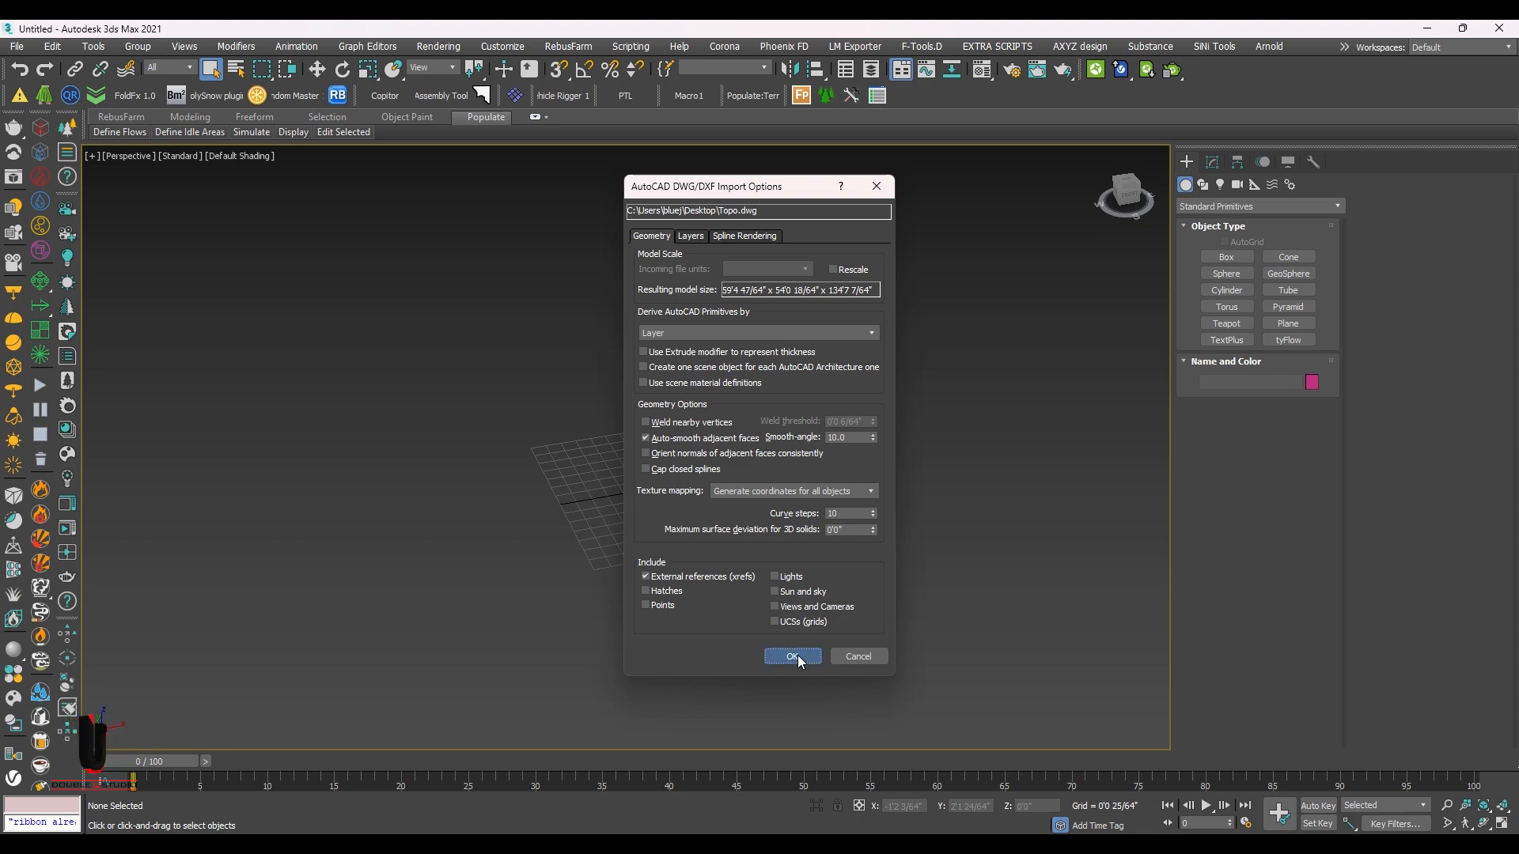
- Confirm the import settings to bring the Topo contours into the scene
click(791, 655)
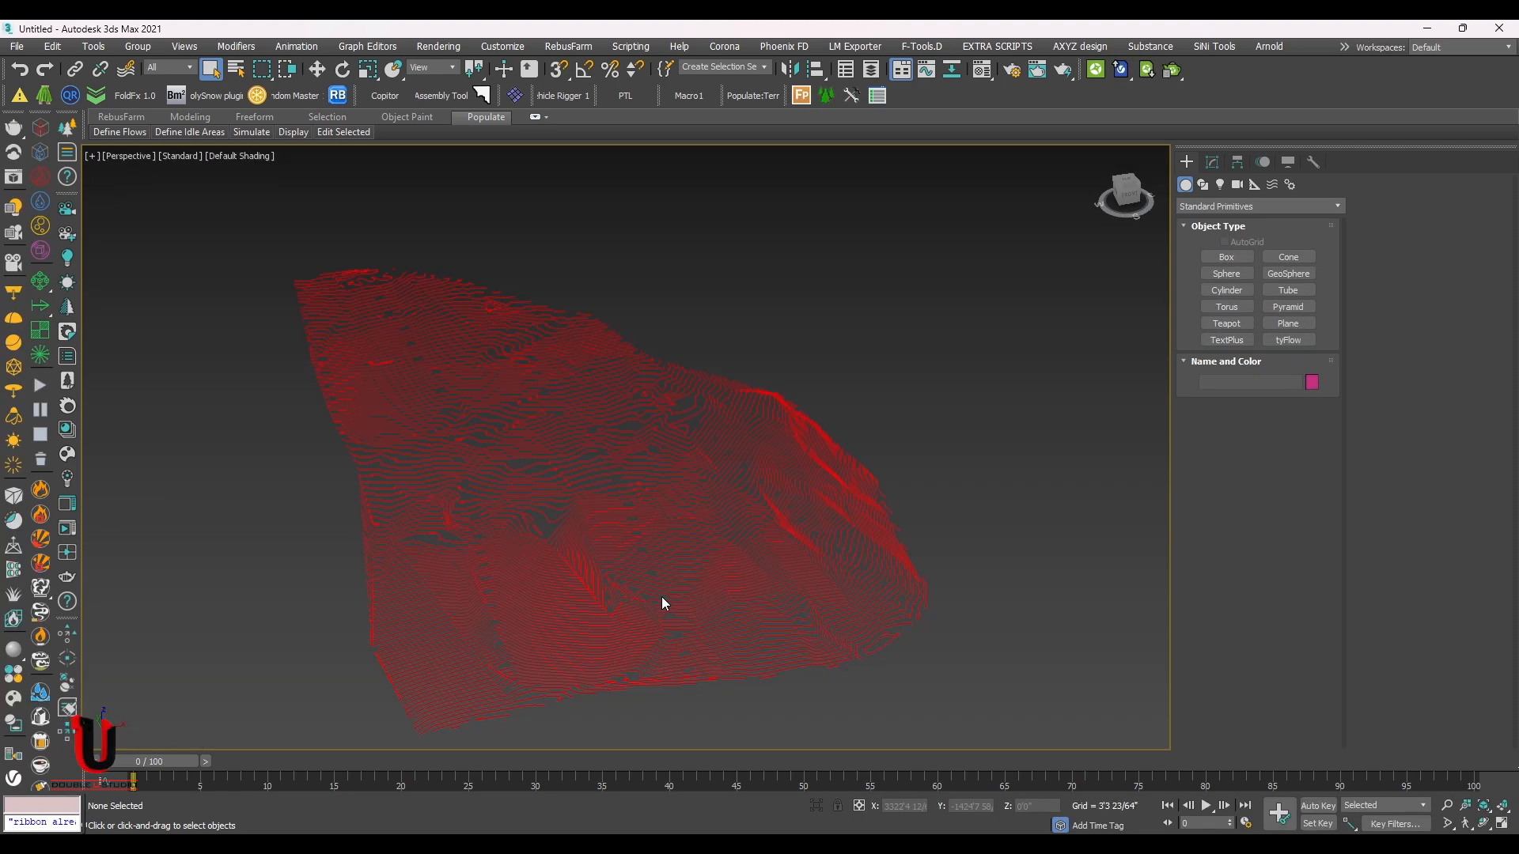
click(663, 603)
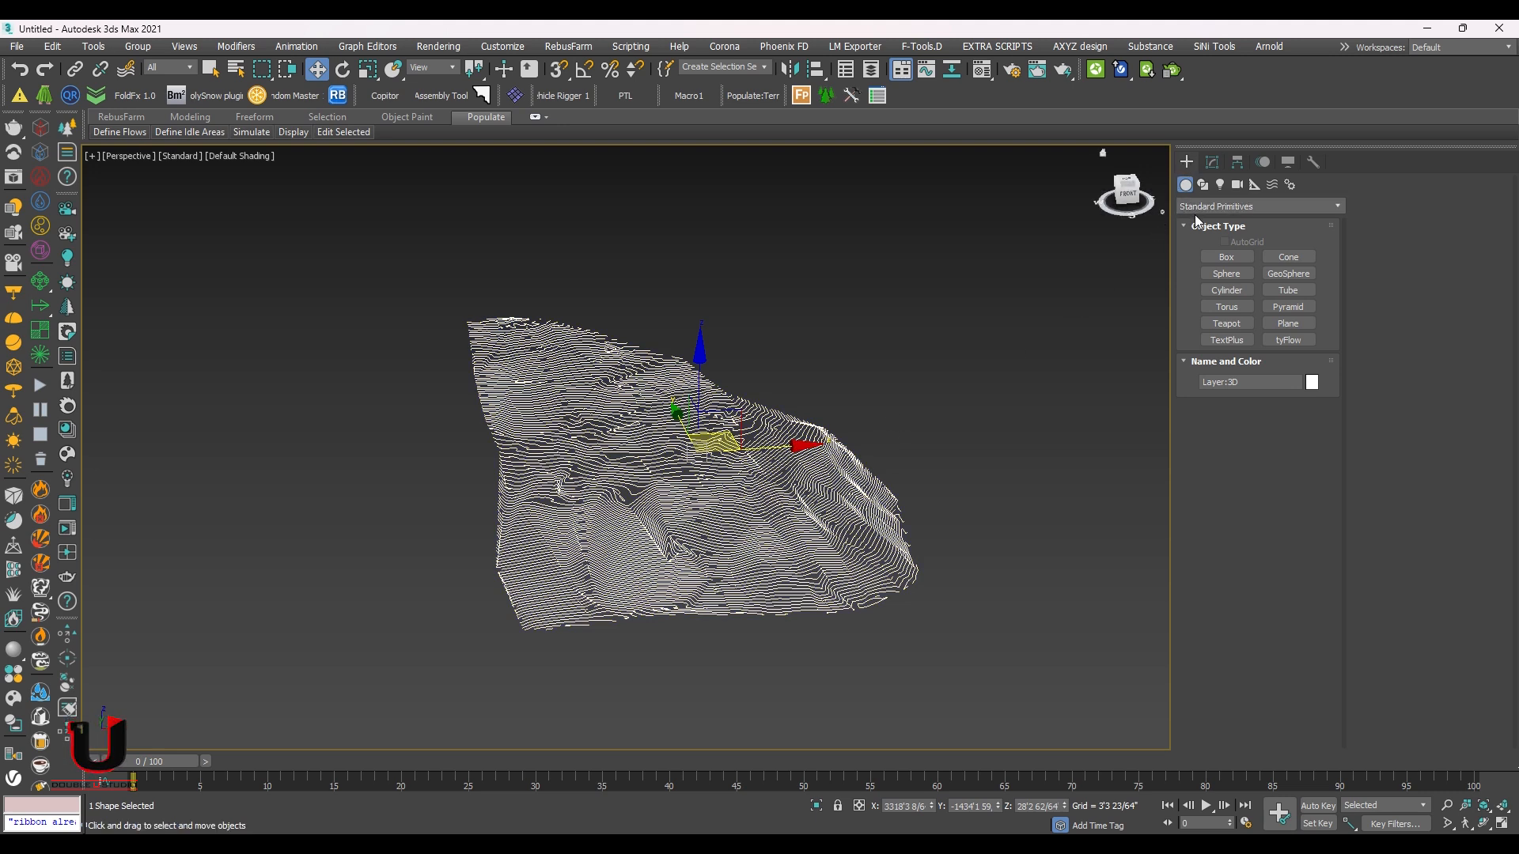
- Build a Terrain compound object, Terrain001, from the selected contour shape
click(1258, 206)
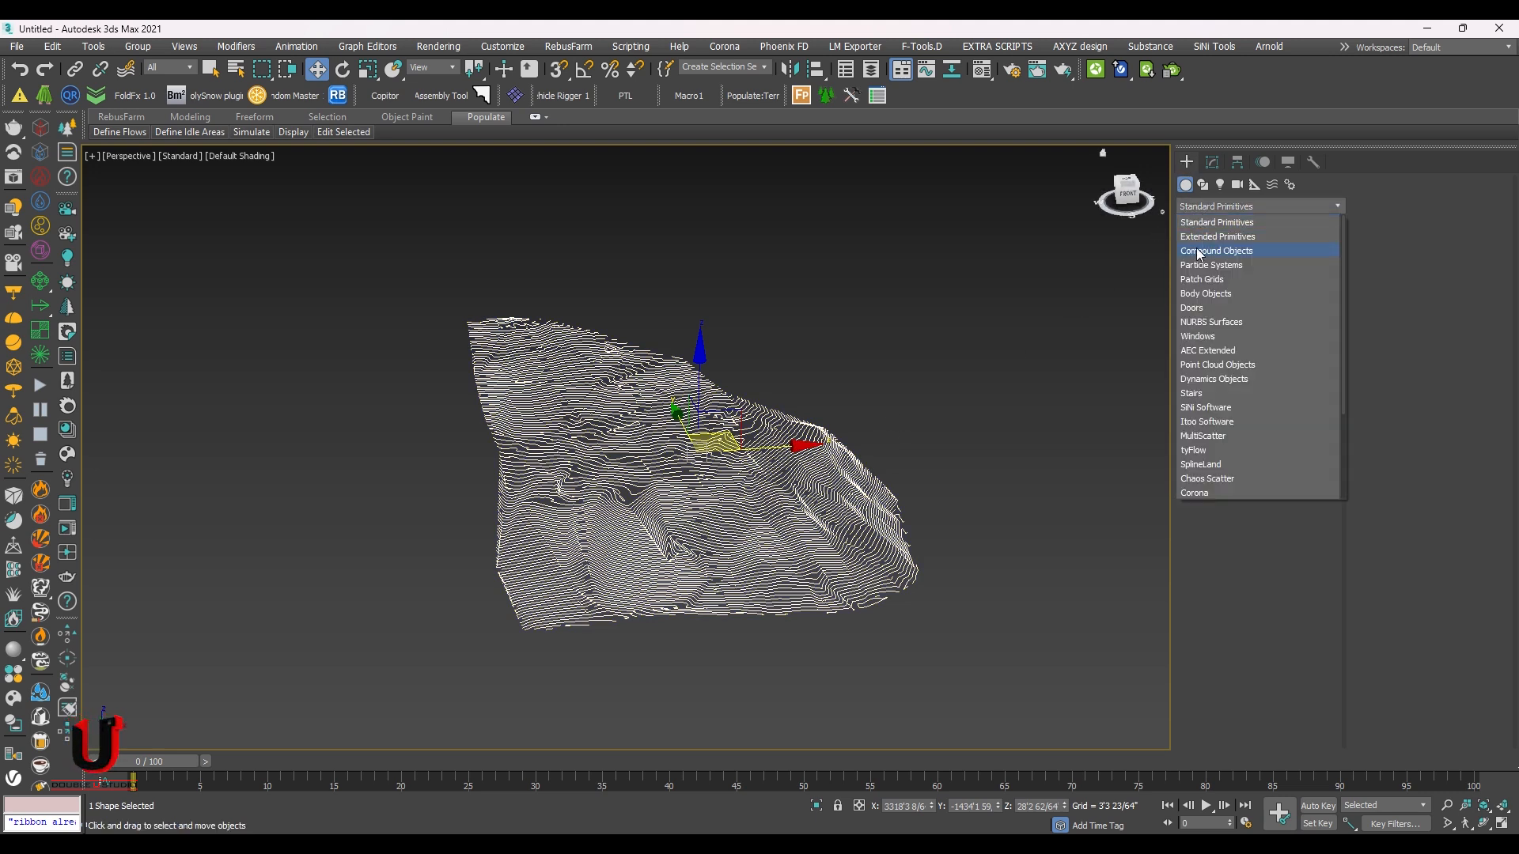
click(1217, 250)
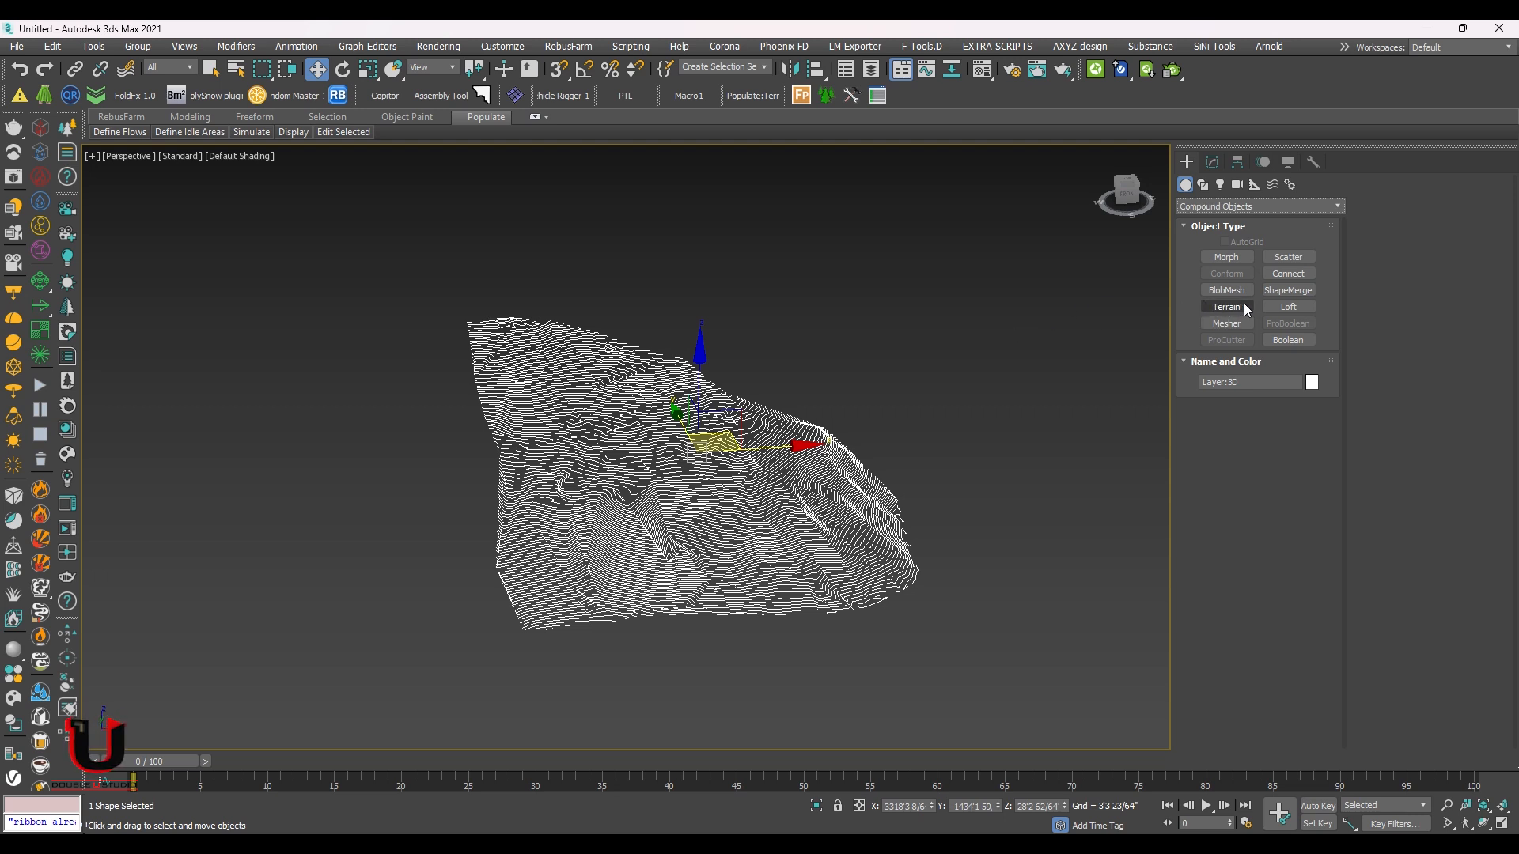
click(1225, 305)
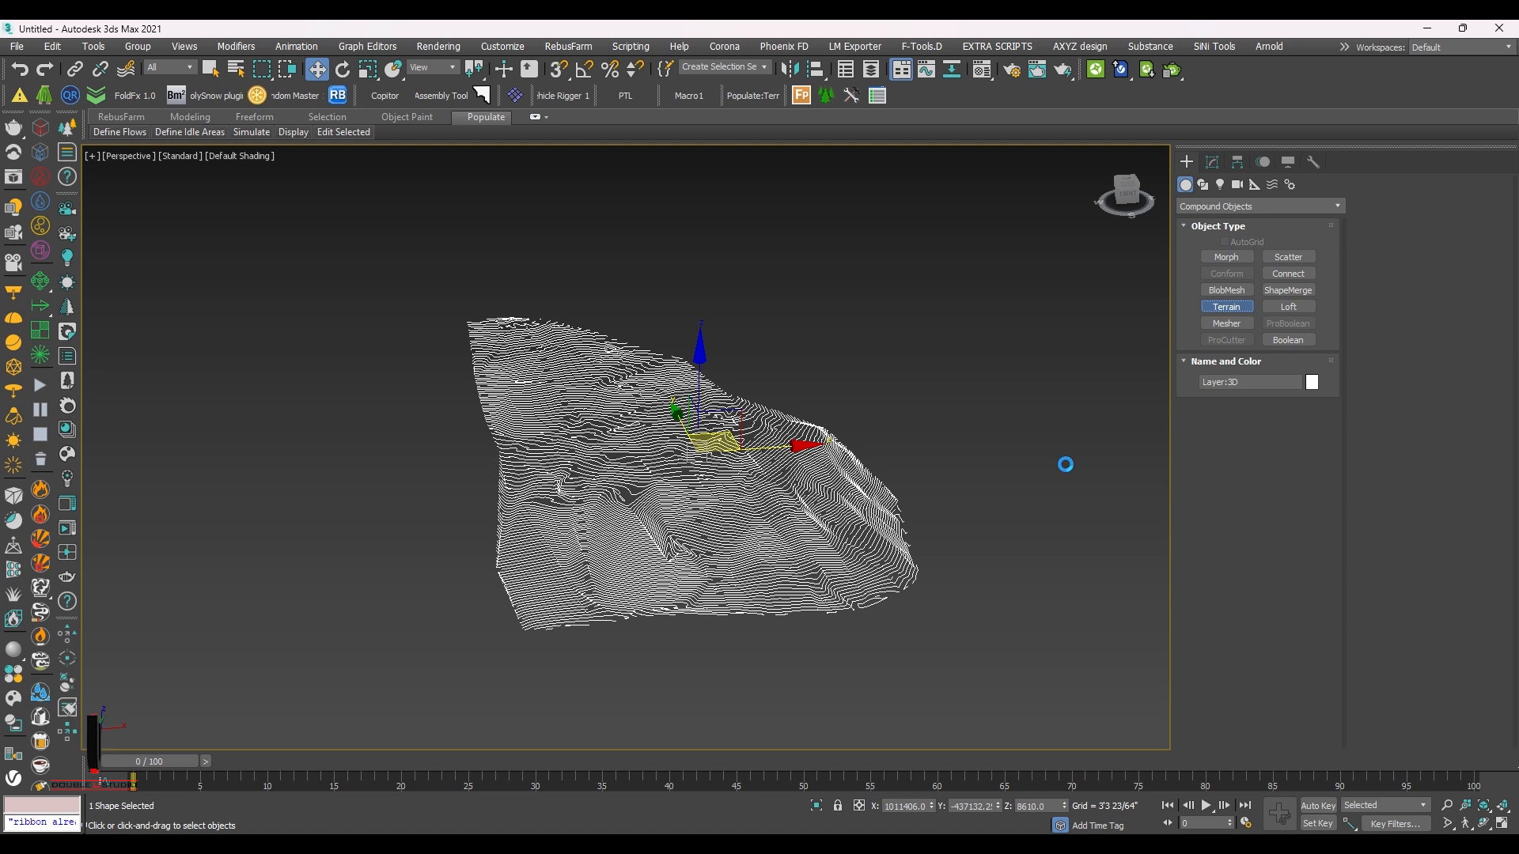
click(1225, 305)
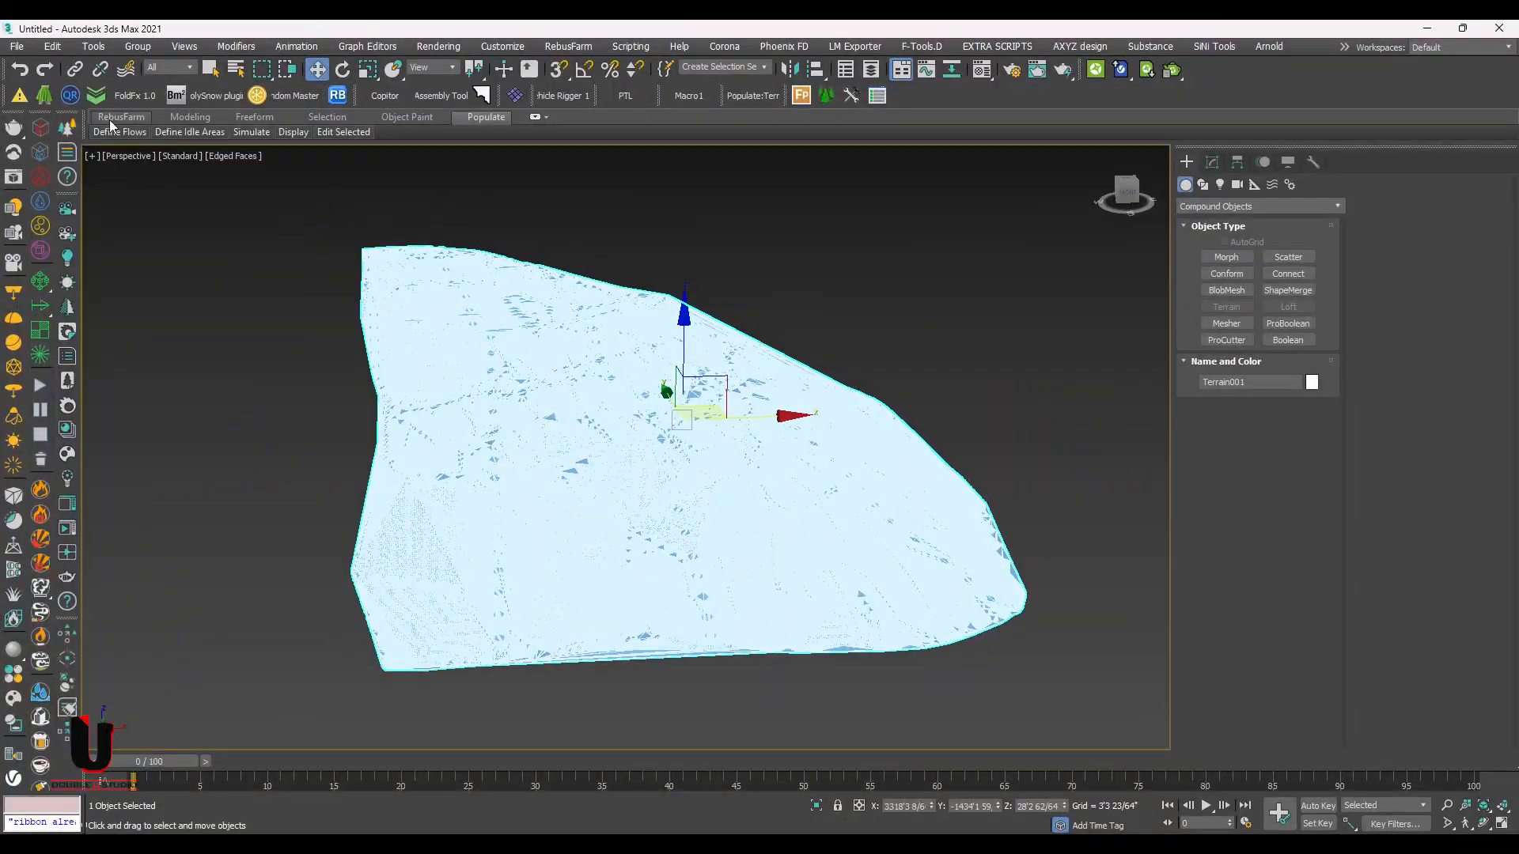
- In Populate:Terrain set Grid X and Y to 50 and preview the grid over Terrain001
click(51, 46)
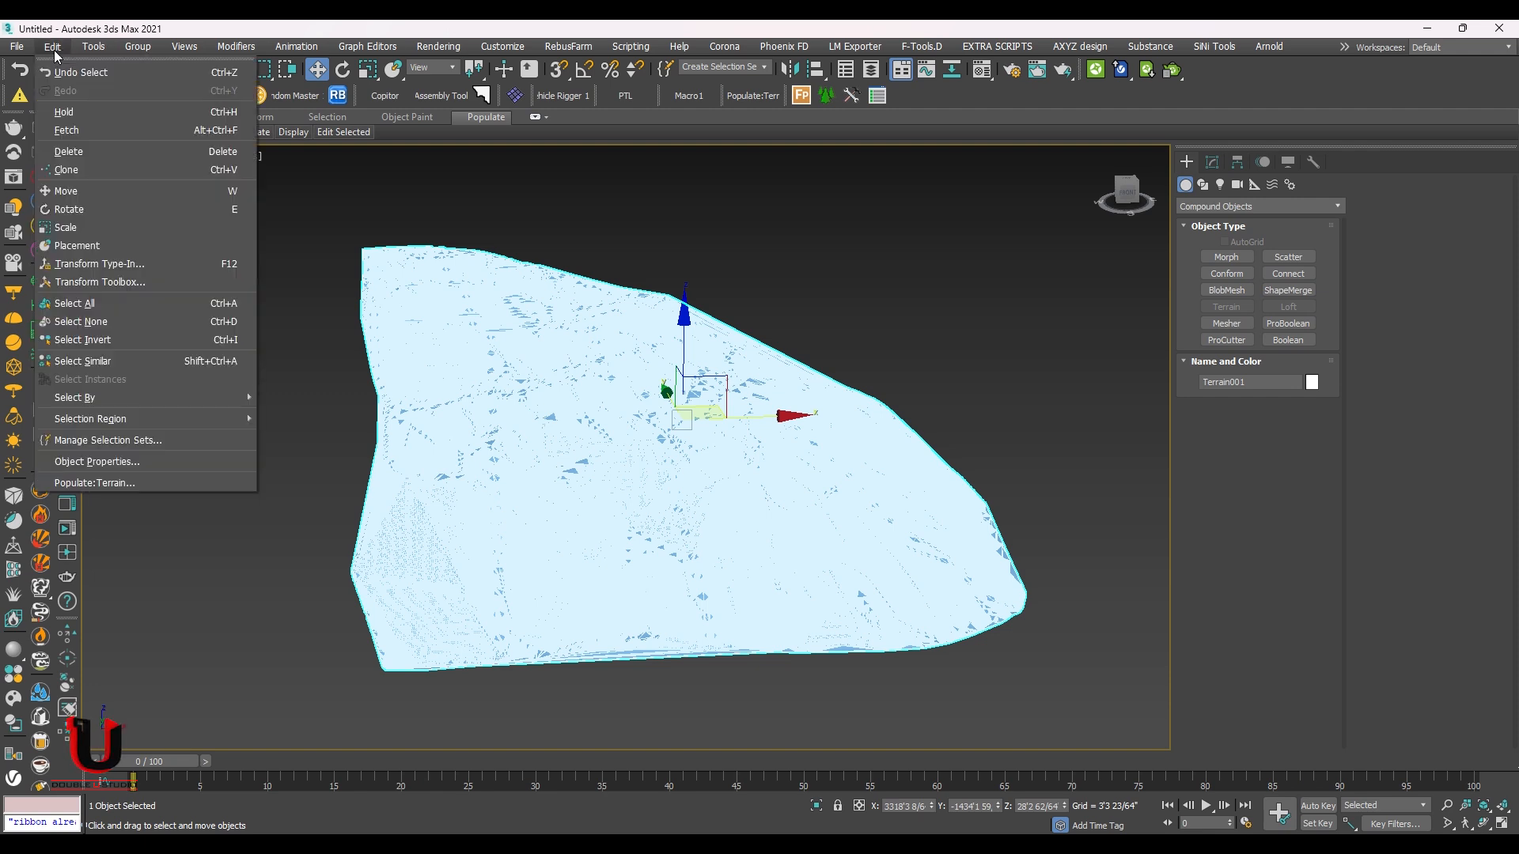
mouse_move(68, 152)
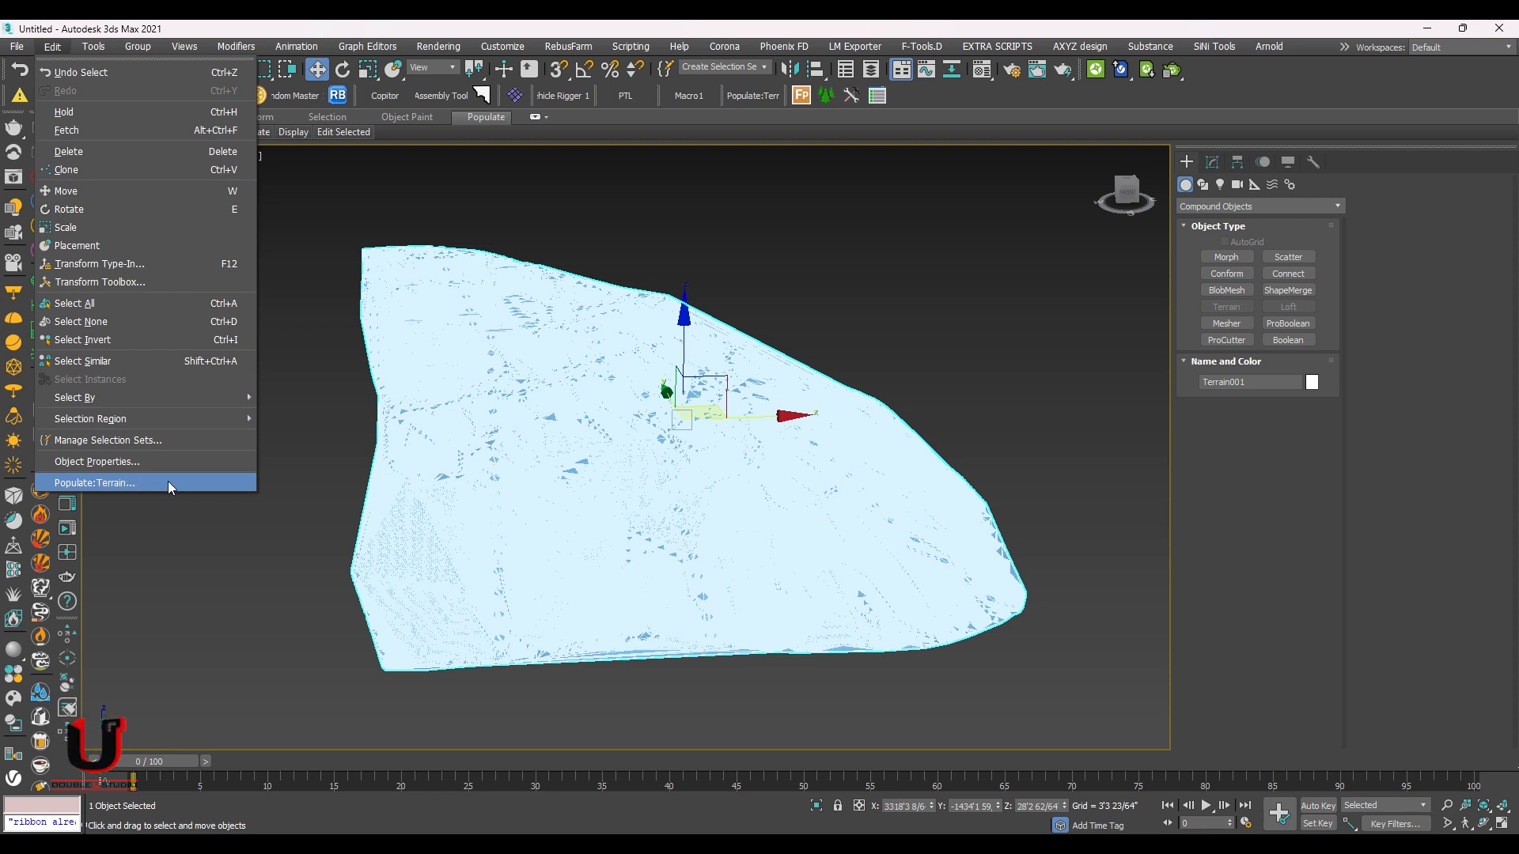
click(93, 483)
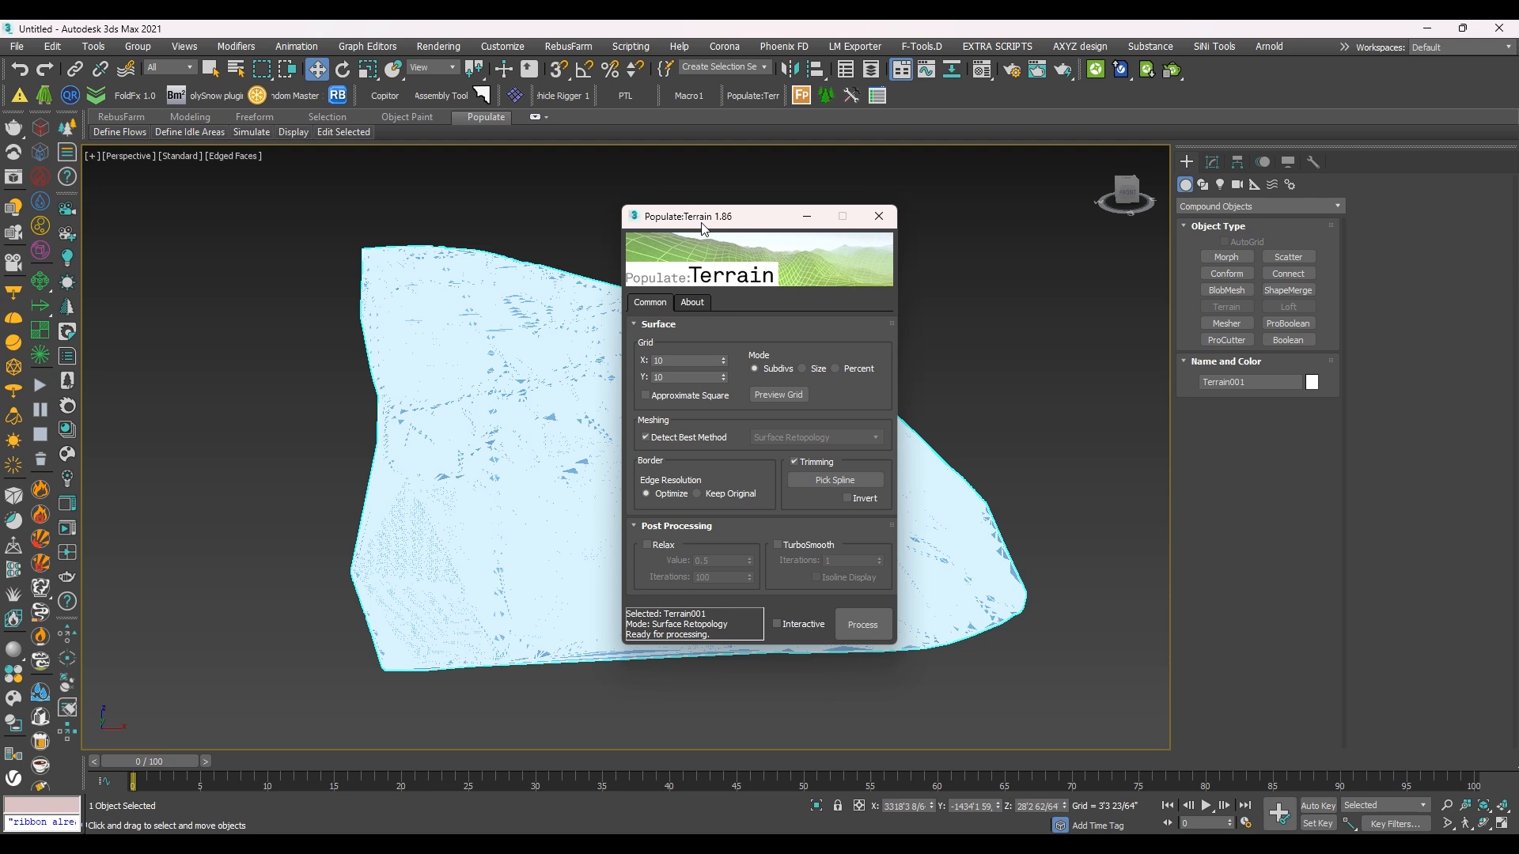
mouse_move(690, 342)
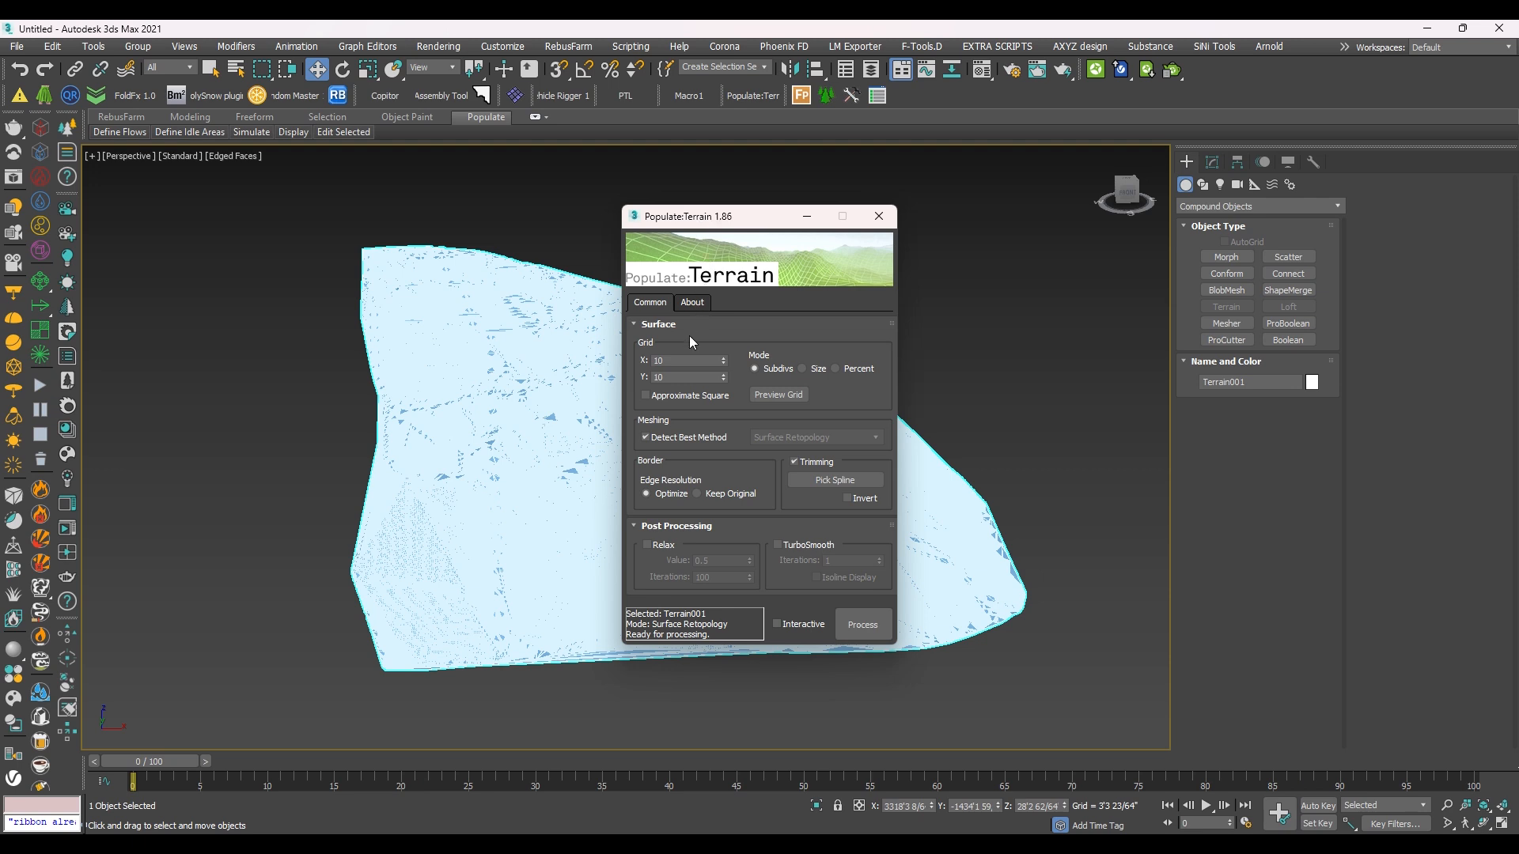
mouse_move(679, 376)
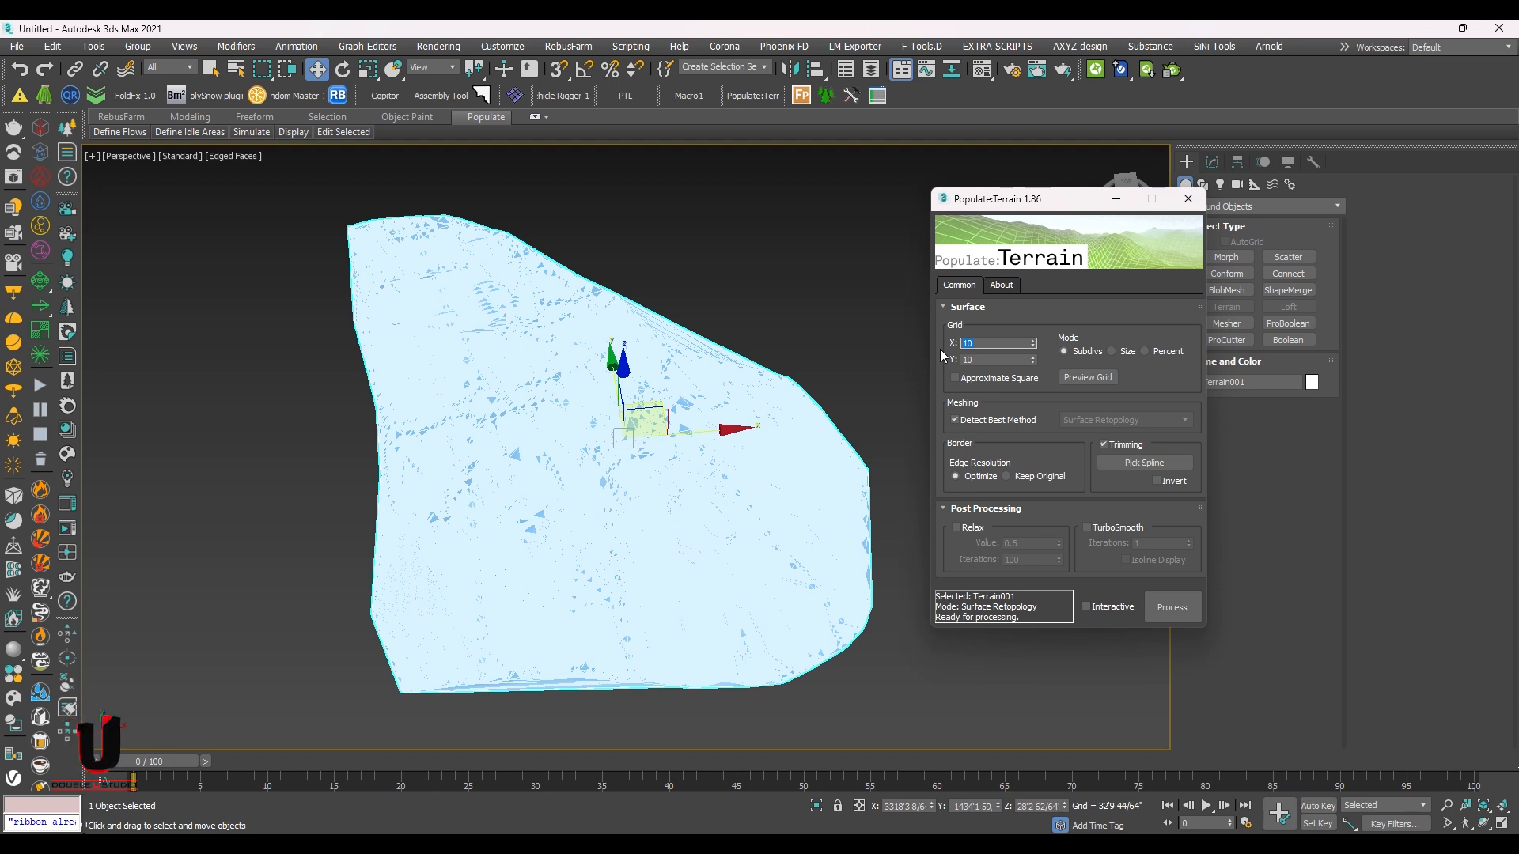
text(50)
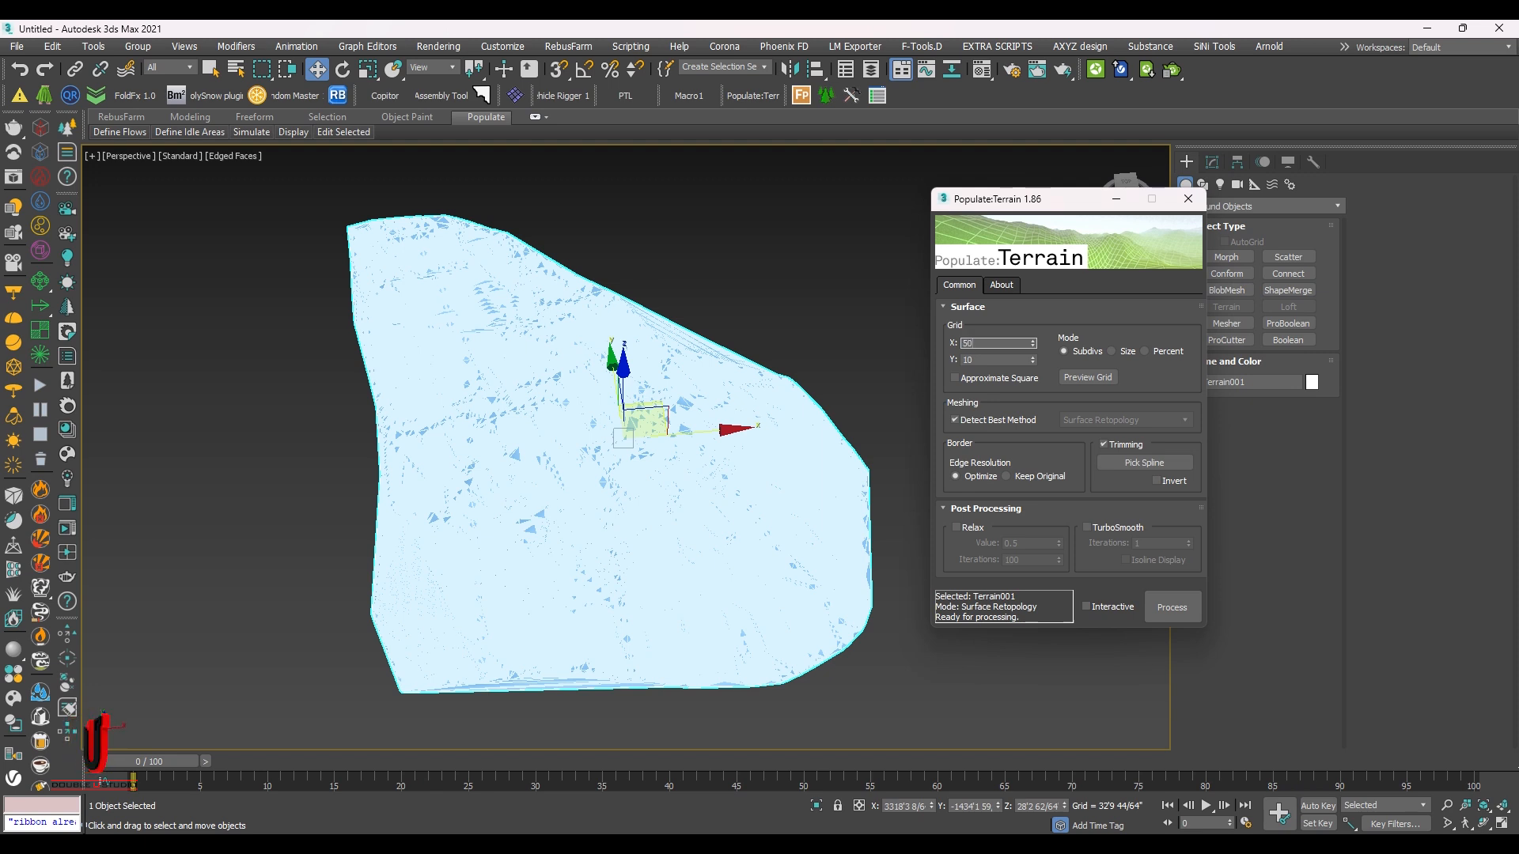
text(50)
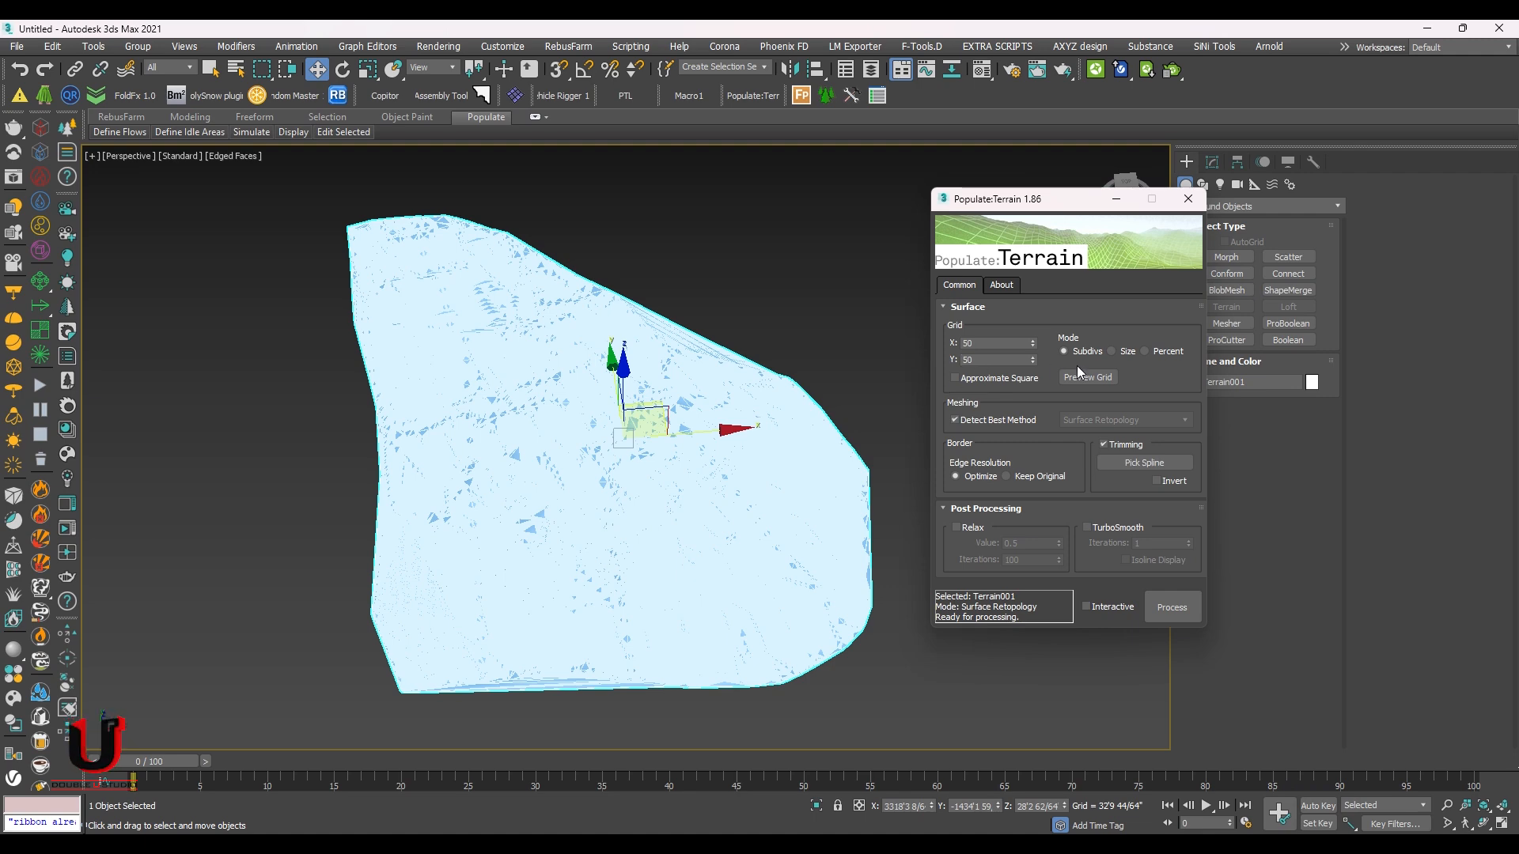
click(1086, 377)
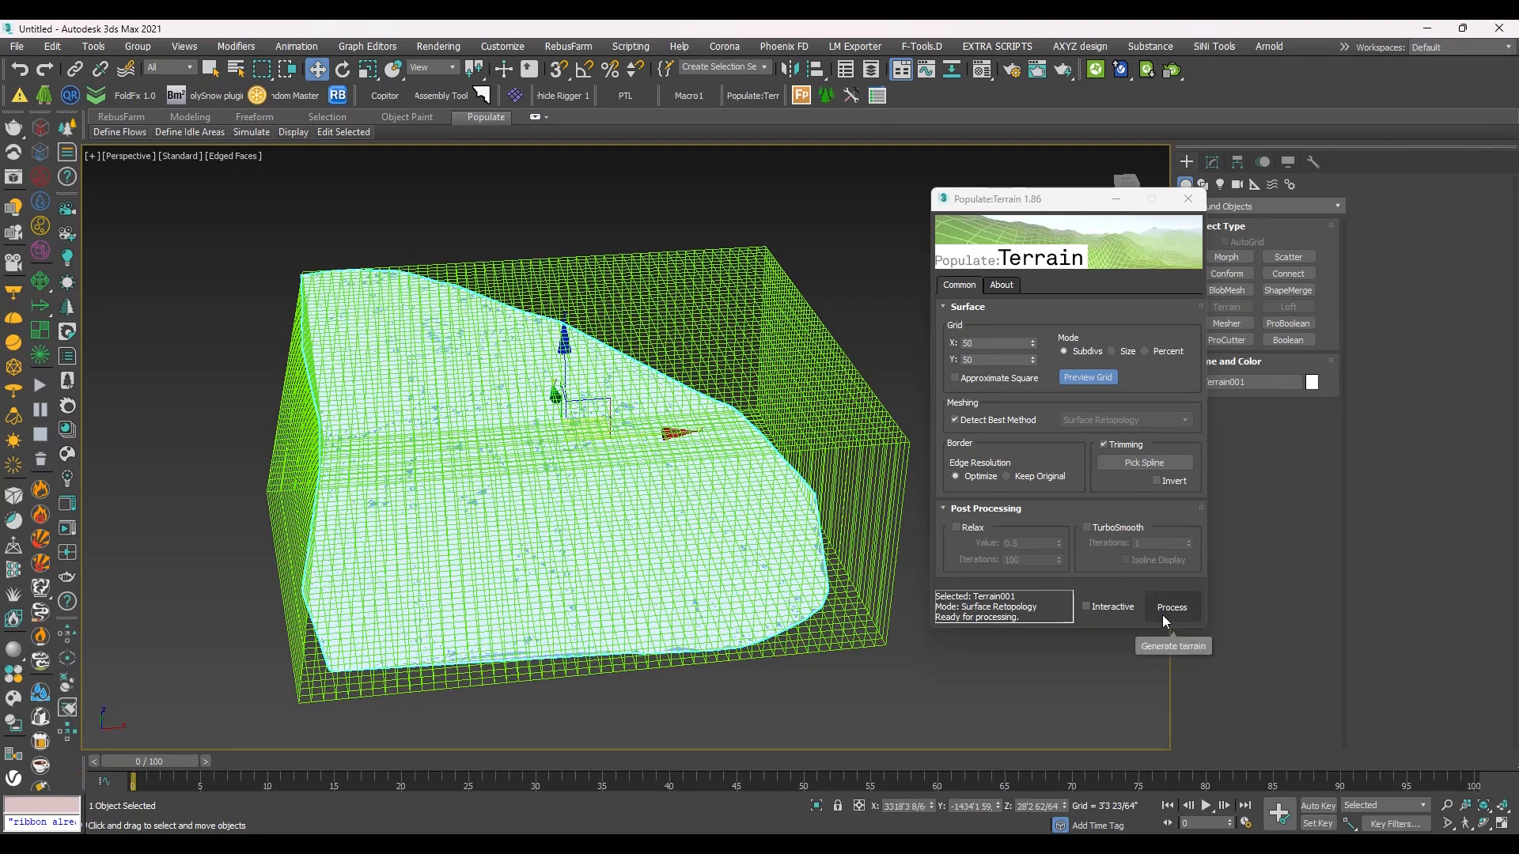
- Process the terrain to generate the quad-grid mesh, then close Populate:Terrain
click(1171, 607)
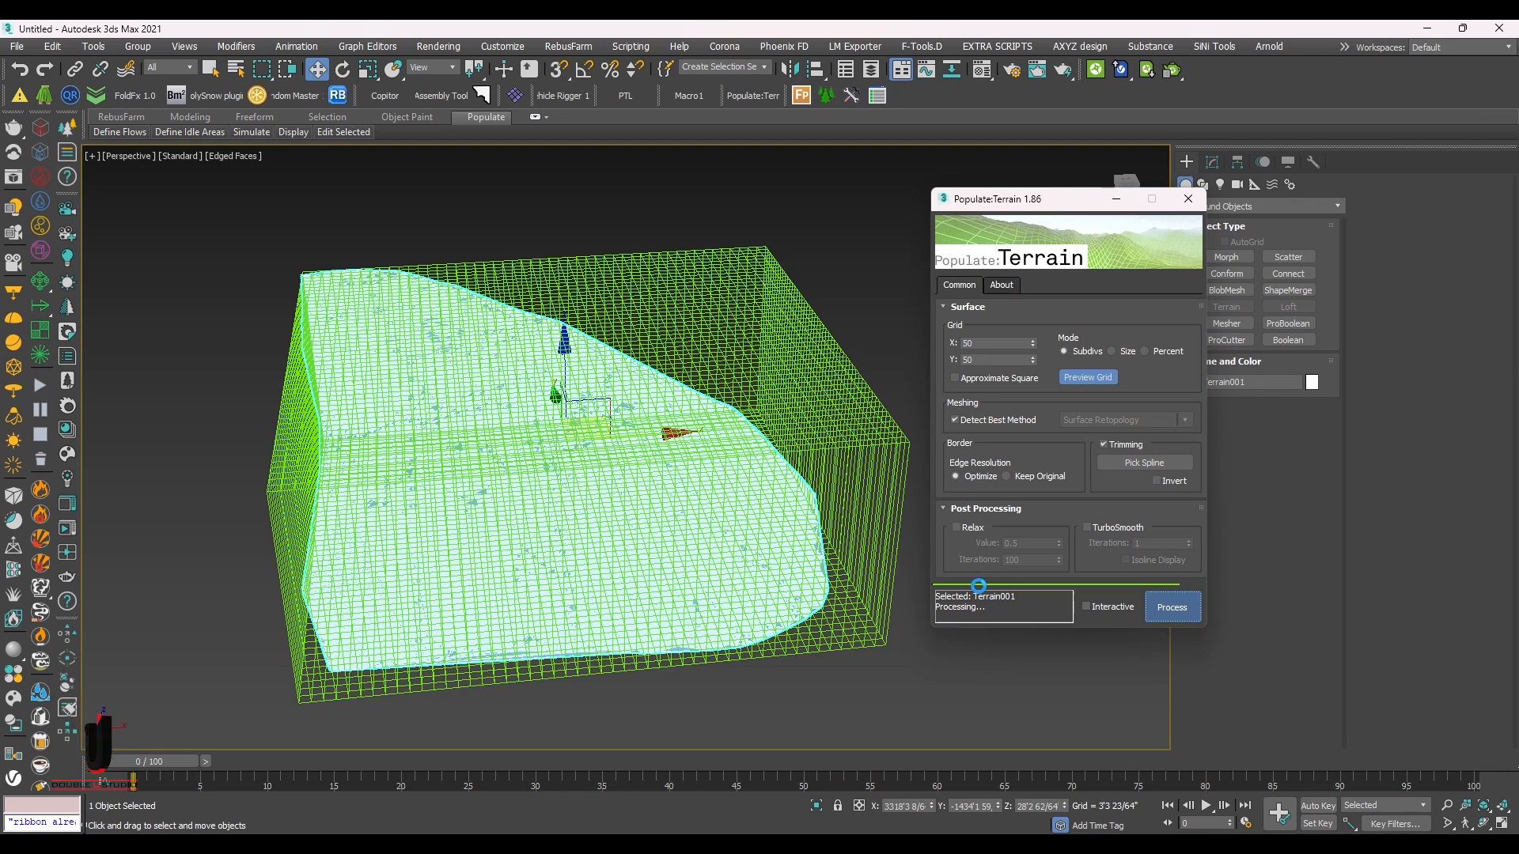
click(1171, 606)
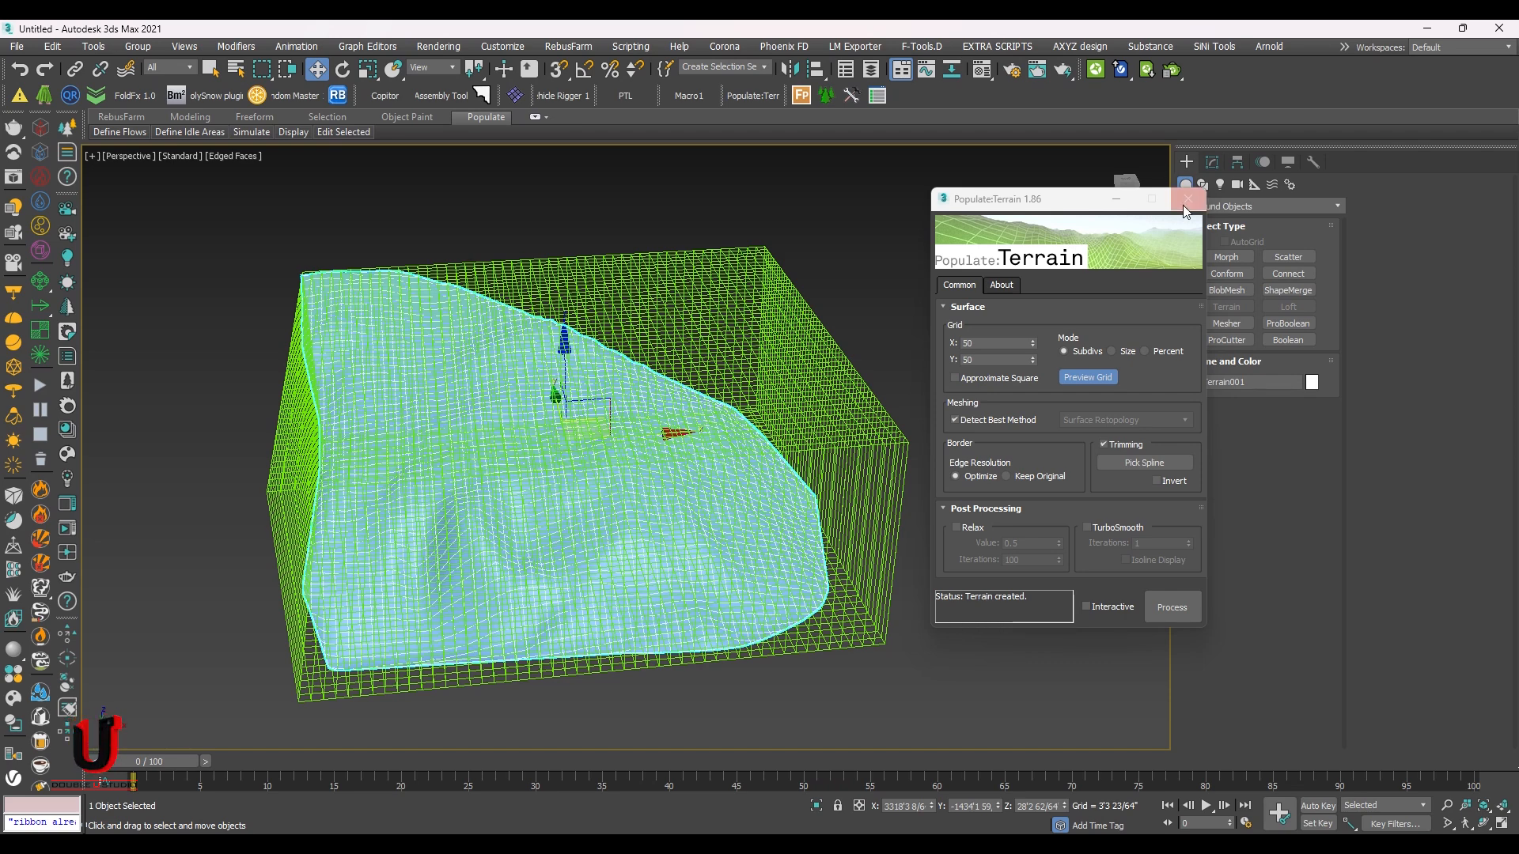
click(1185, 200)
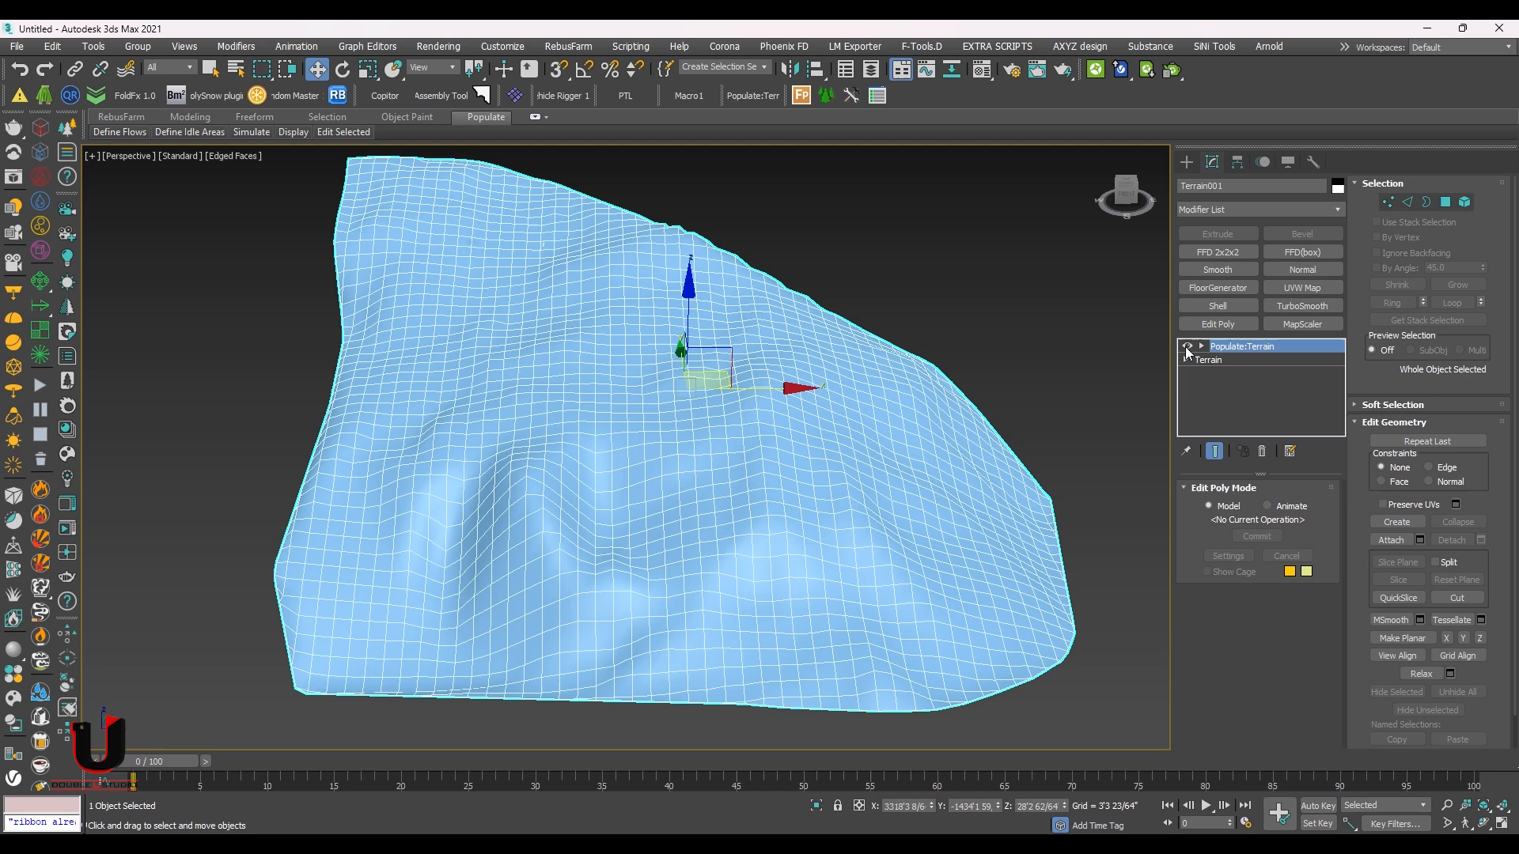
- Add a TurboSmooth modifier above Populate:Terrain on Terrain001
click(1201, 347)
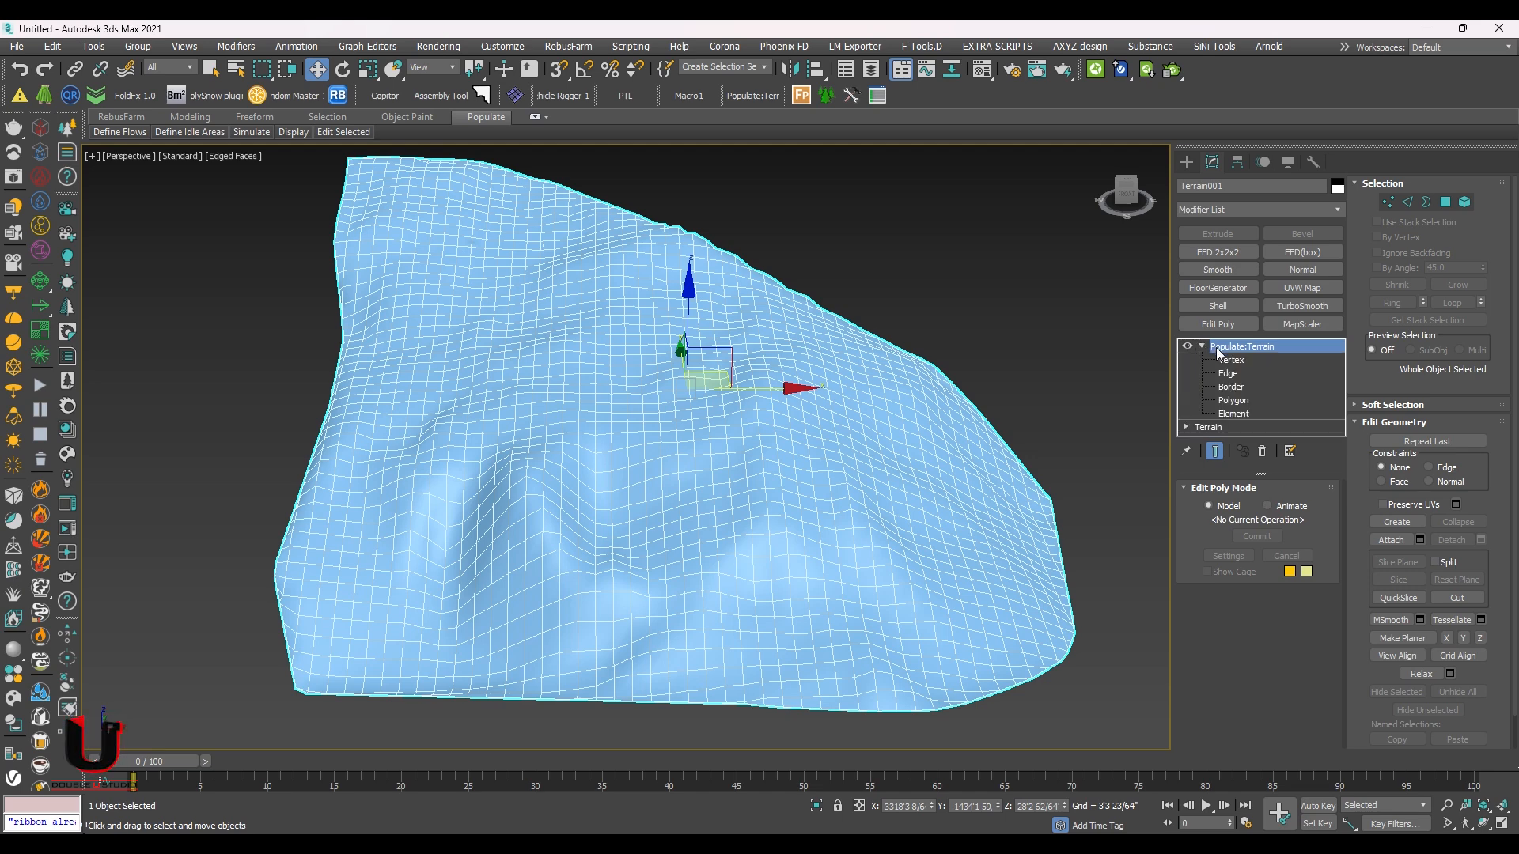
click(1231, 360)
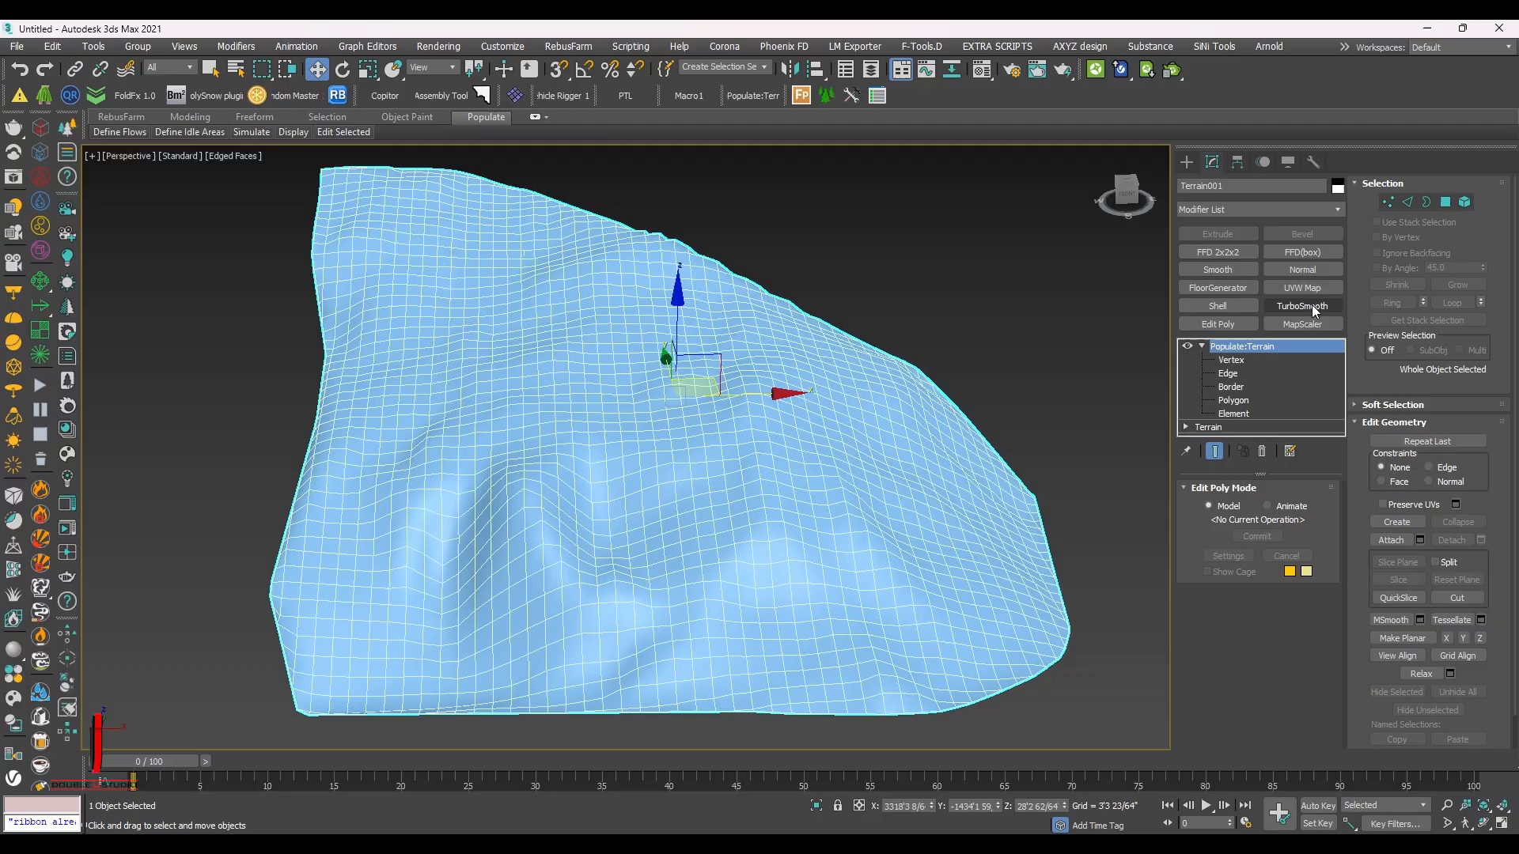
click(1302, 306)
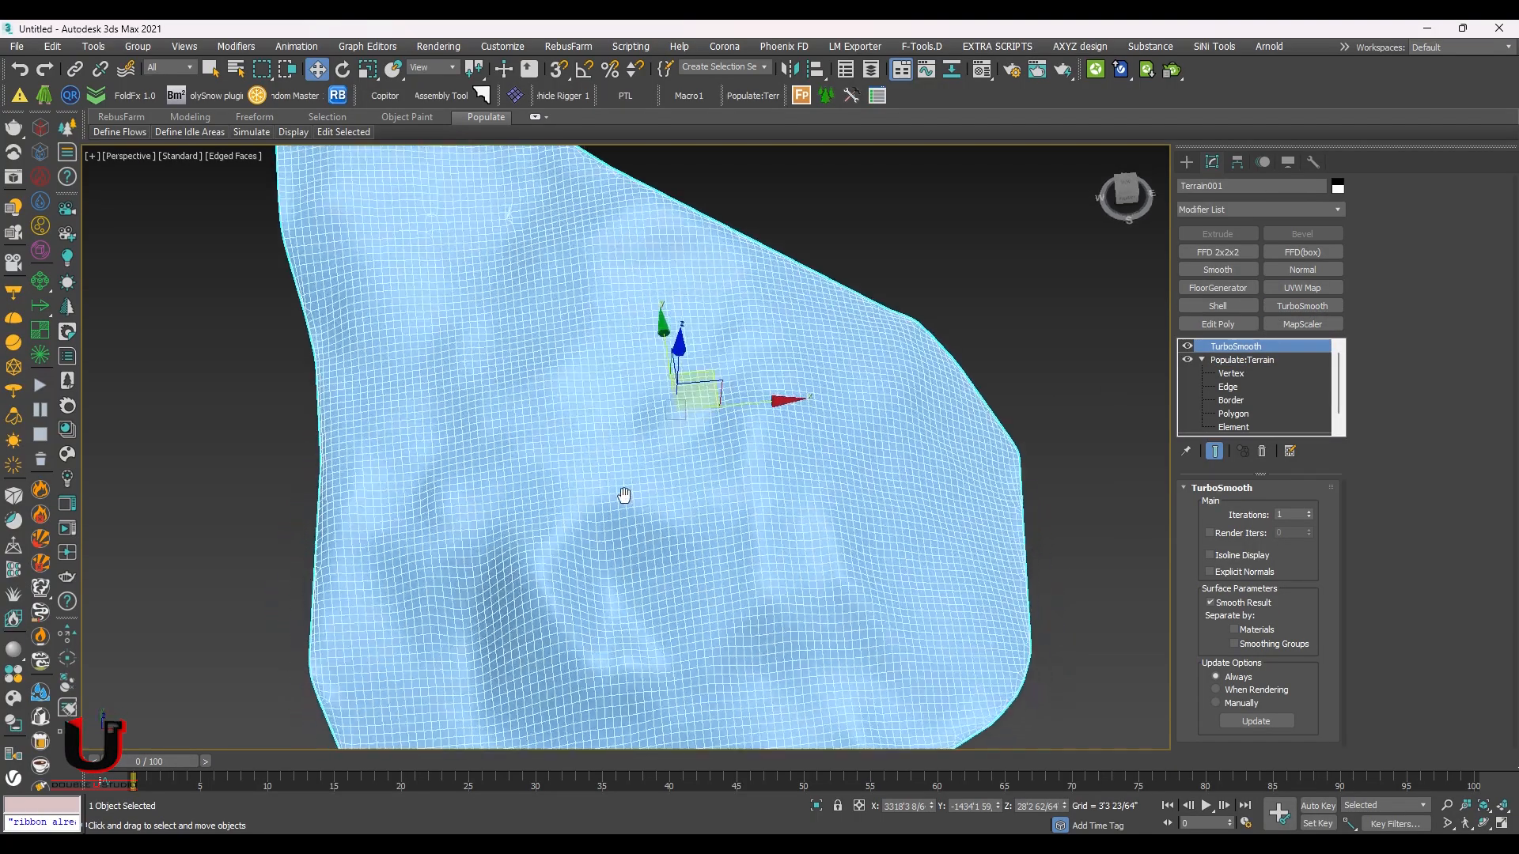